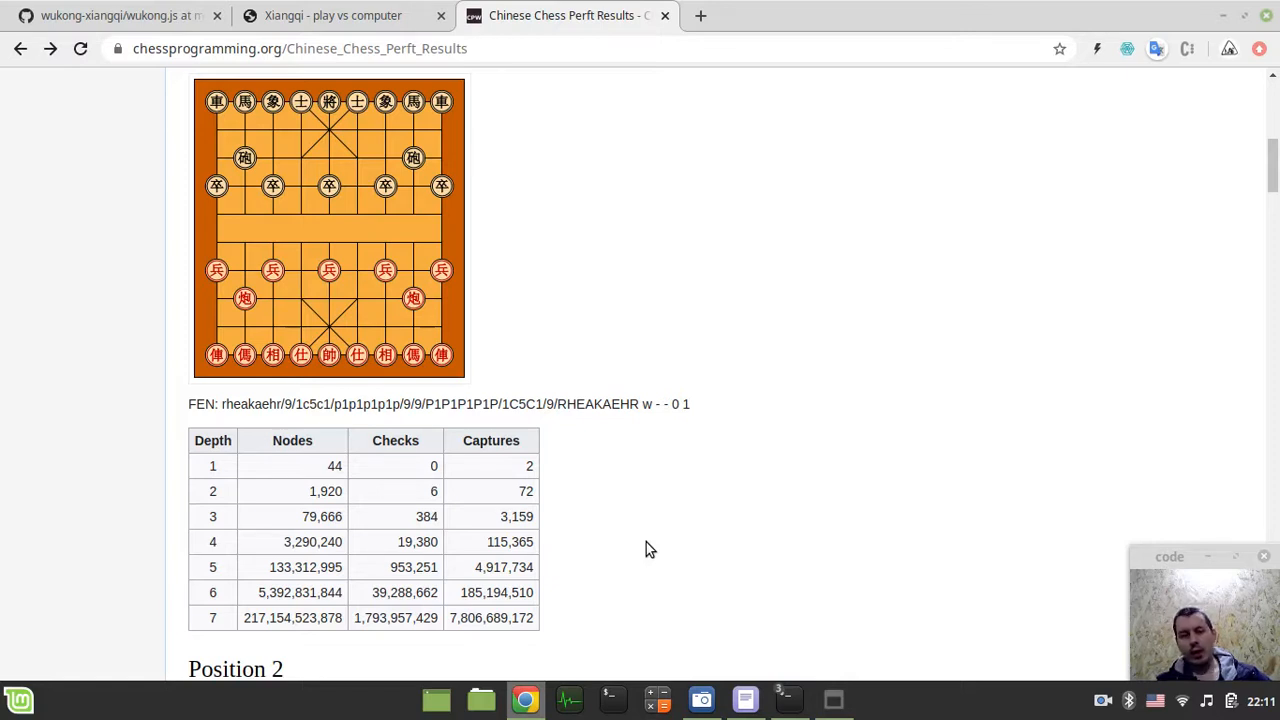
- Highlight the depth-5 node count 133,312,995 in the Initial Position perft table as the reference
{"action": "scroll", "scroll_direction": "down", "scroll_amount": 3}
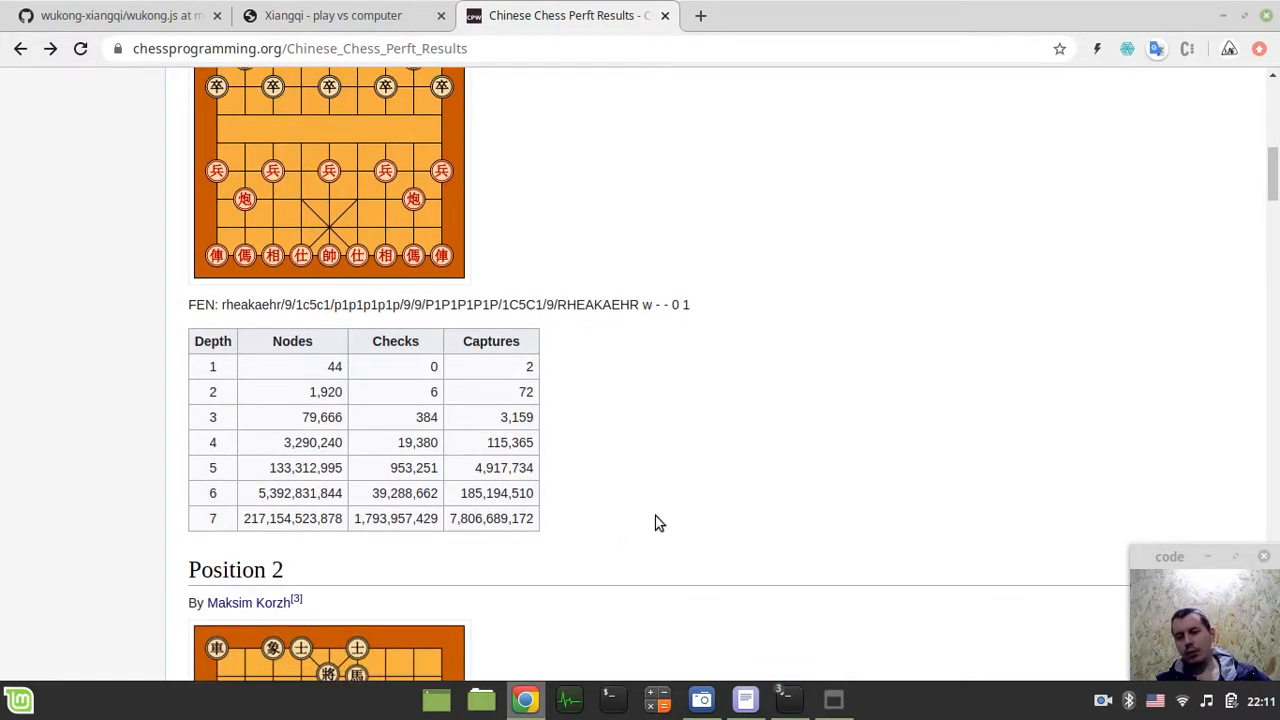
{"action": "scroll", "scroll_direction": "up", "scroll_amount": 3}
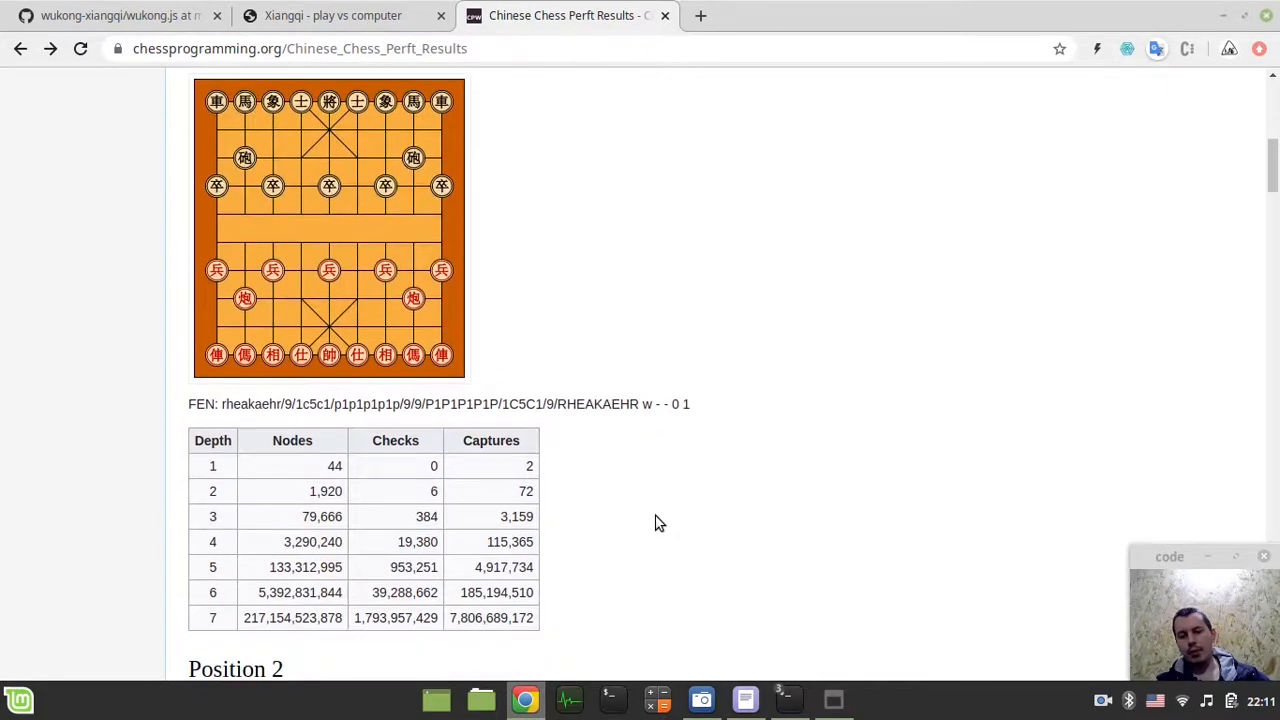
{"action": "mouse_move", "coordinate": [560, 560]}
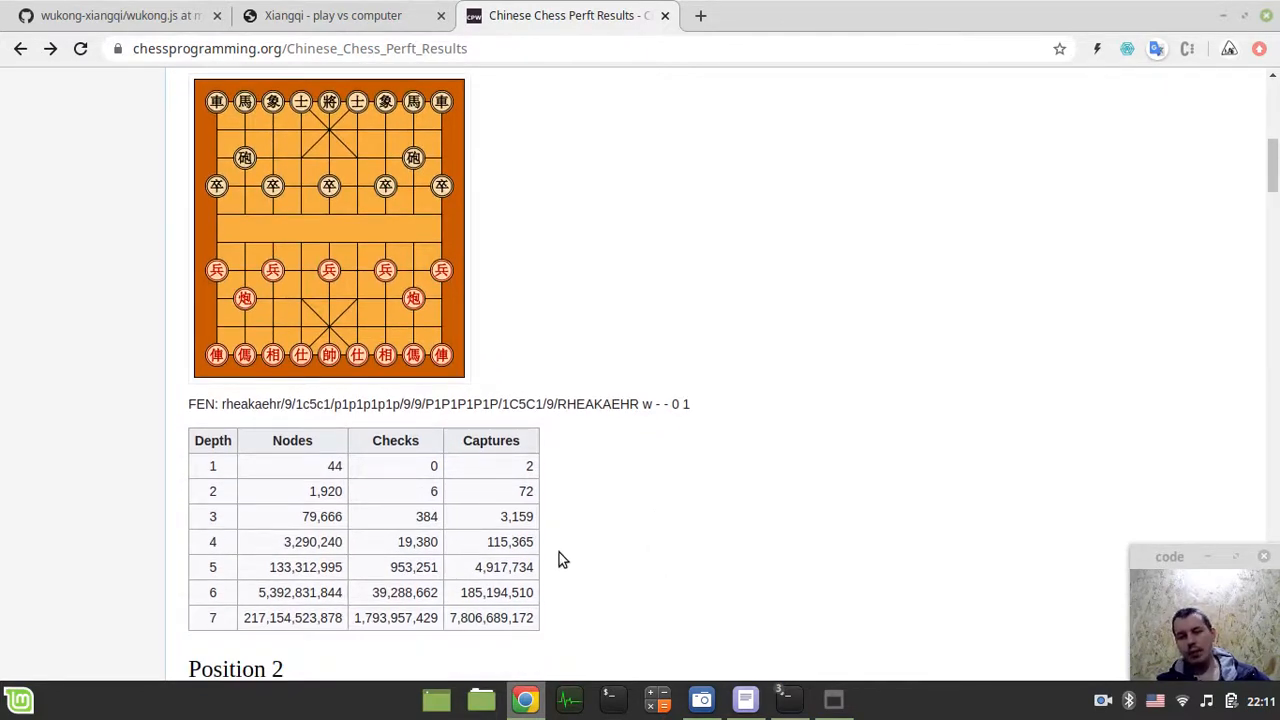
{"action": "mouse_move", "coordinate": [528, 540]}
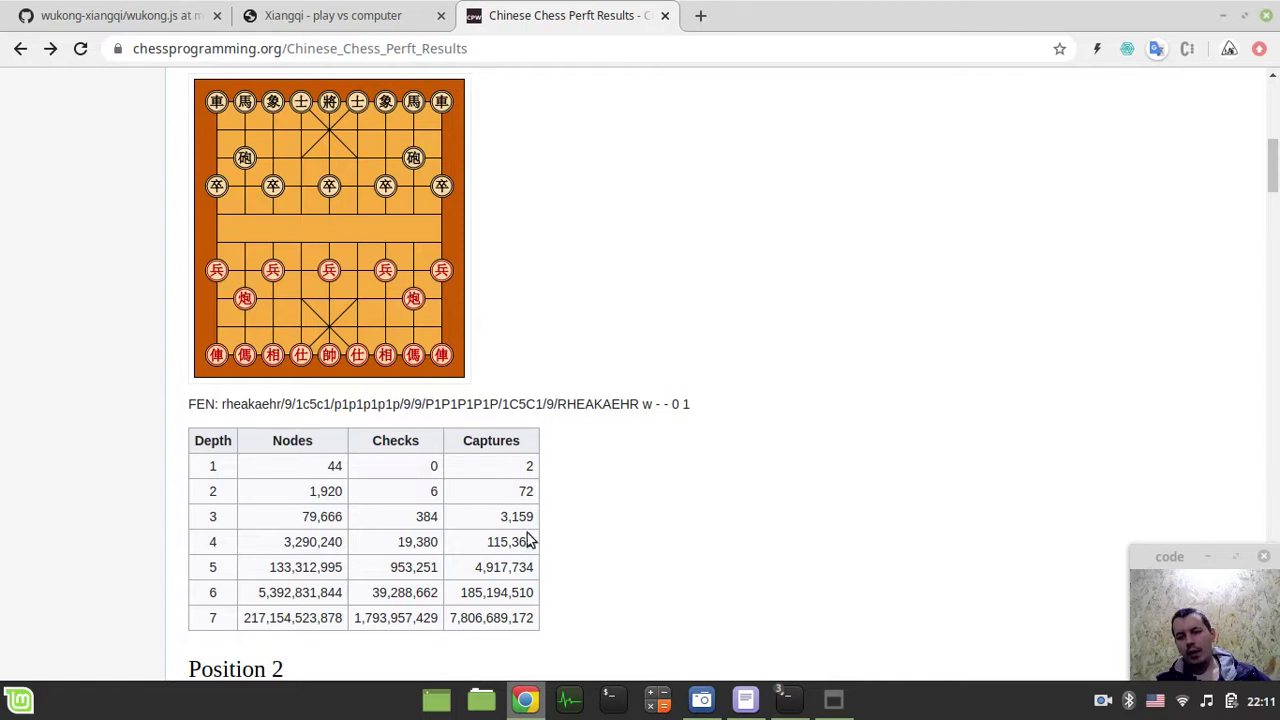
{"action": "mouse_move", "coordinate": [528, 524]}
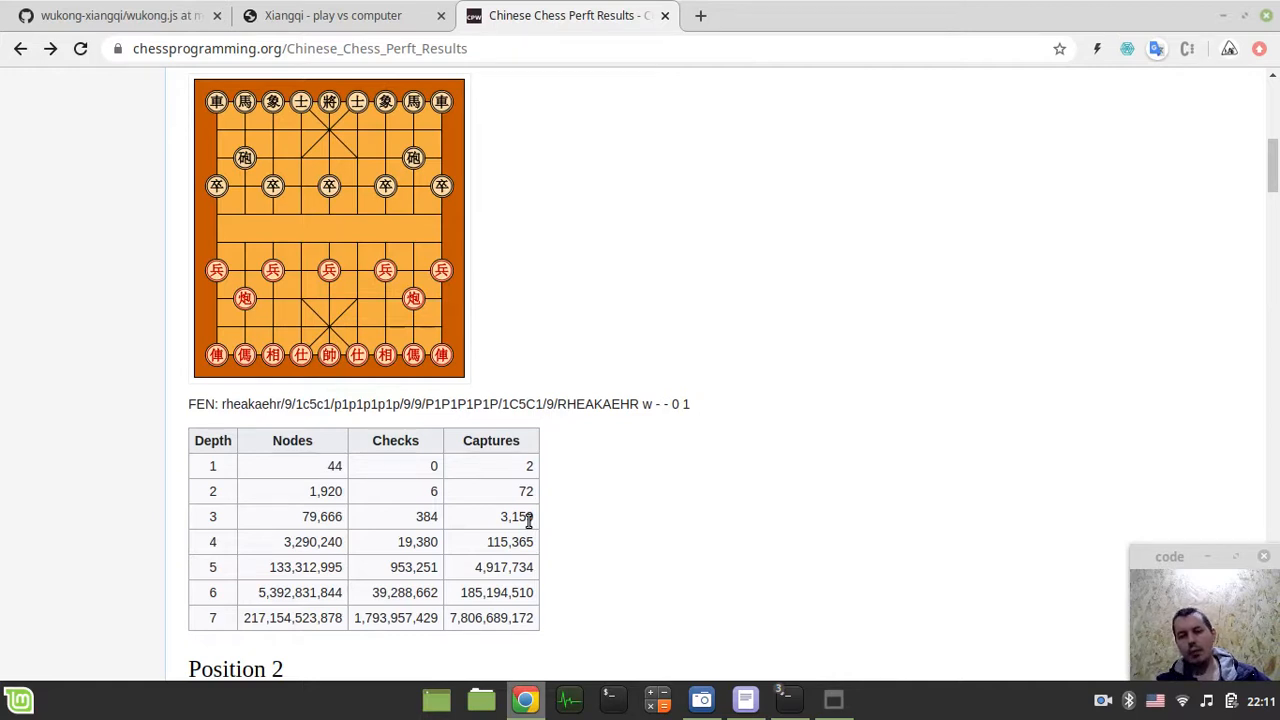
{"action": "mouse_move", "coordinate": [272, 564]}
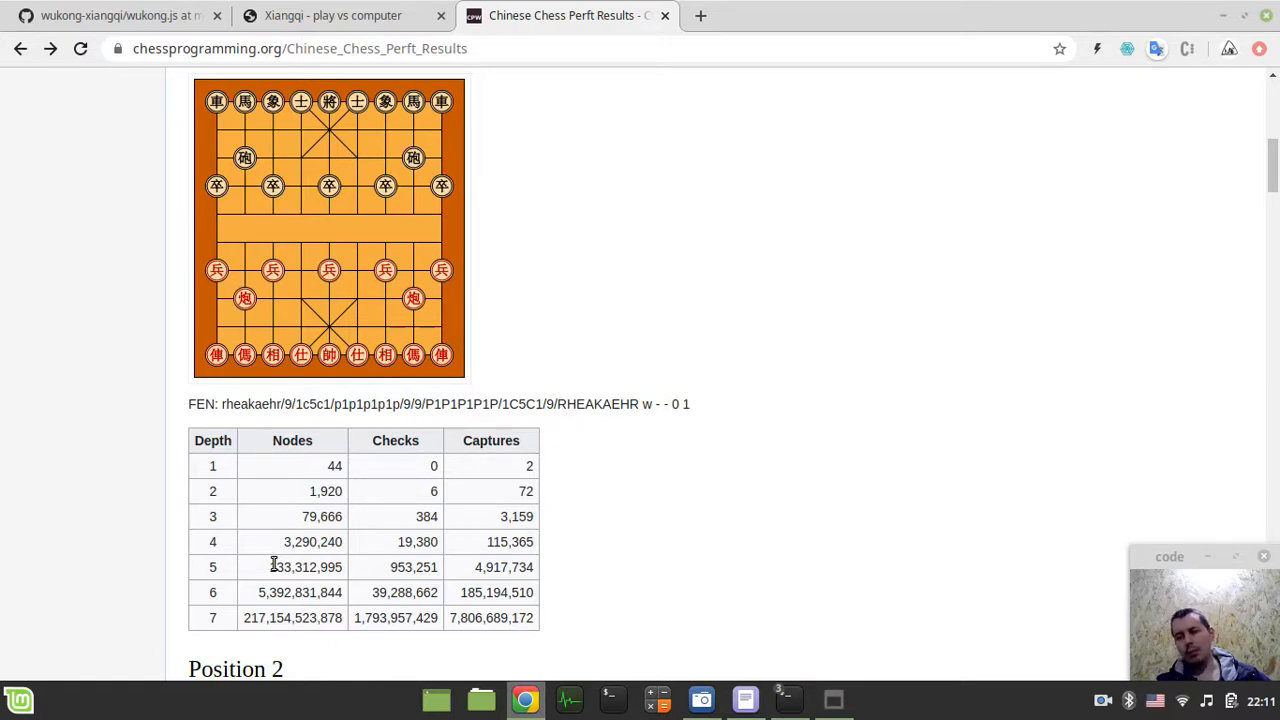
{"action": "mouse_move", "coordinate": [296, 590]}
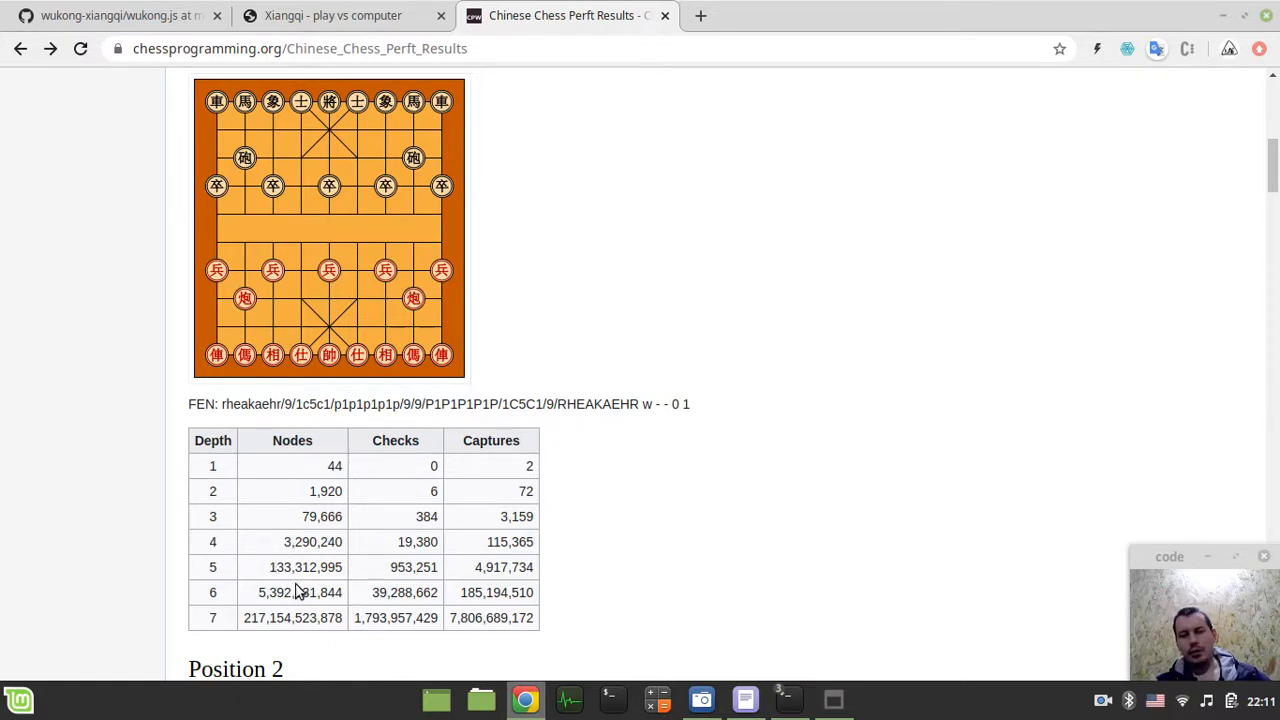
{"action": "mouse_move", "coordinate": [270, 568]}
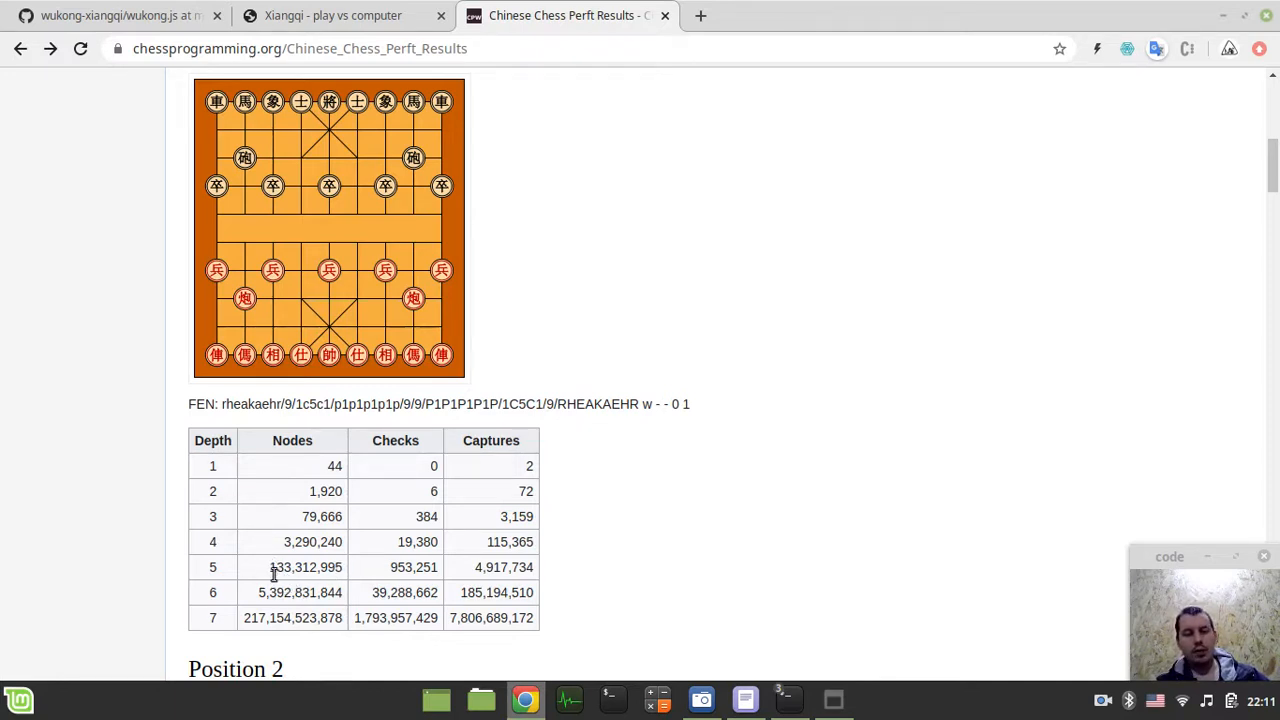
{"action": "double_click", "coordinate": [304, 568]}
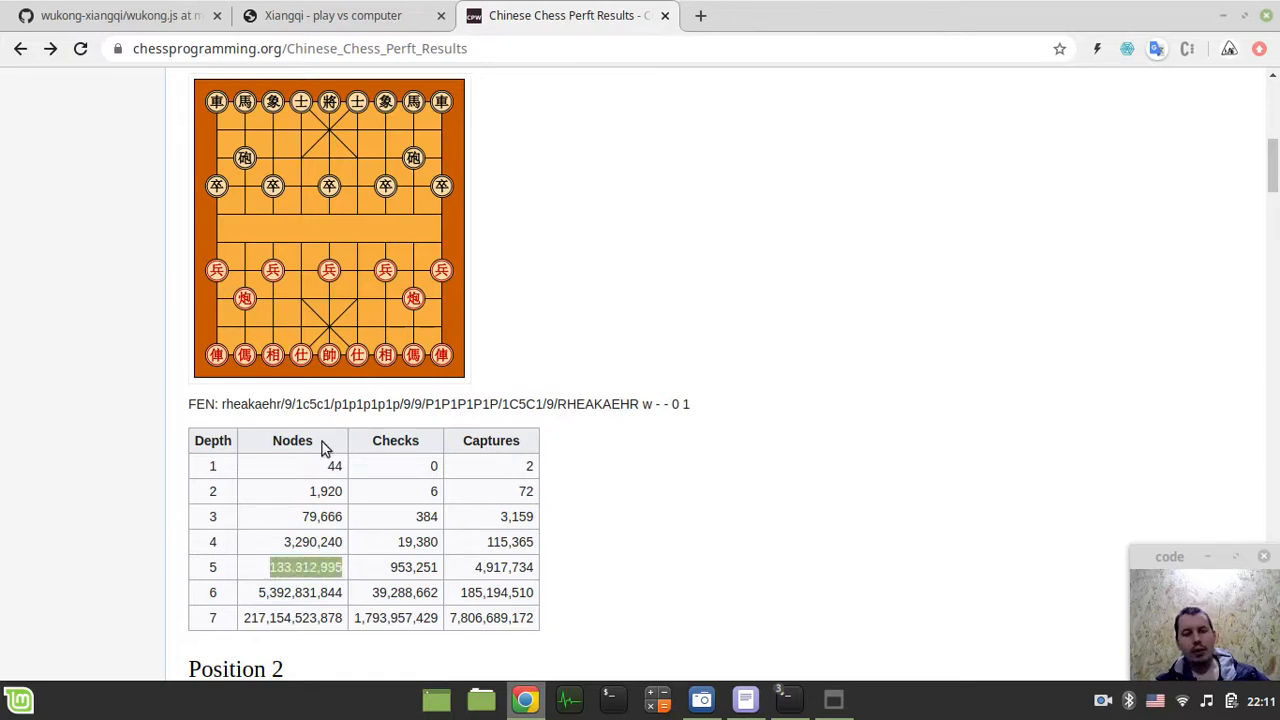
{"action": "scroll", "scroll_direction": "up", "scroll_amount": 3}
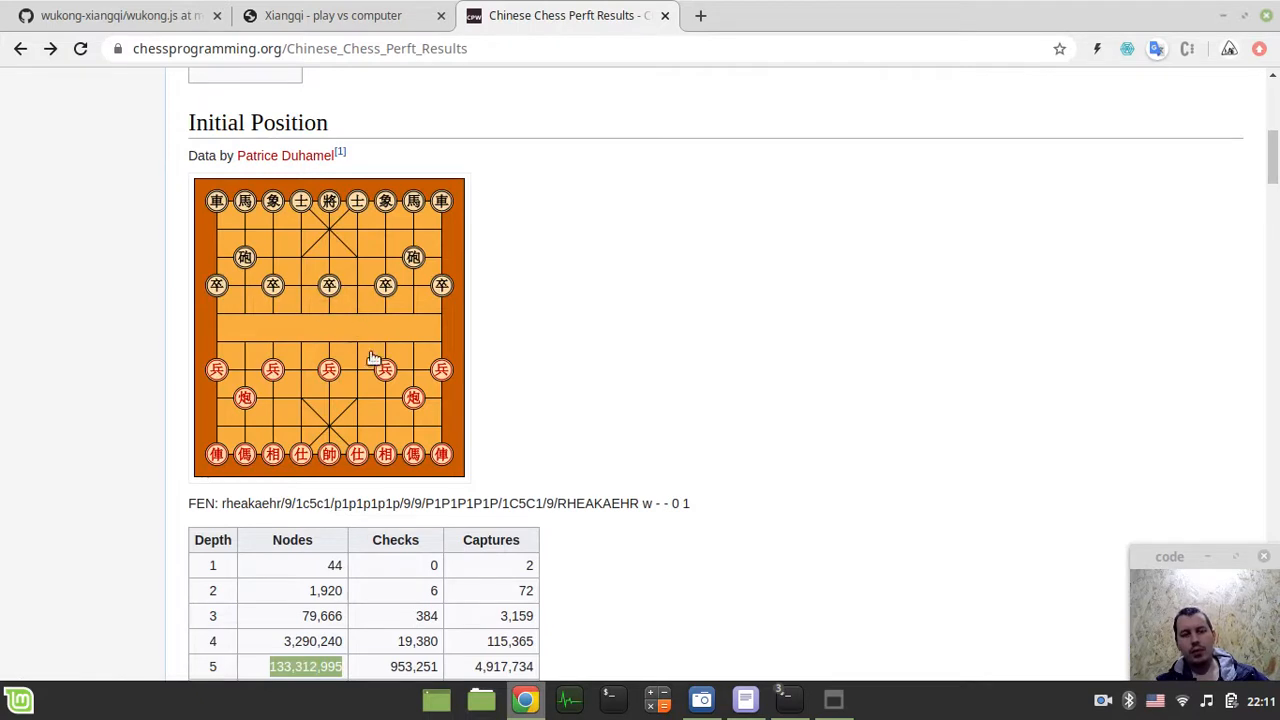
{"action": "scroll", "scroll_direction": "down", "scroll_amount": 3}
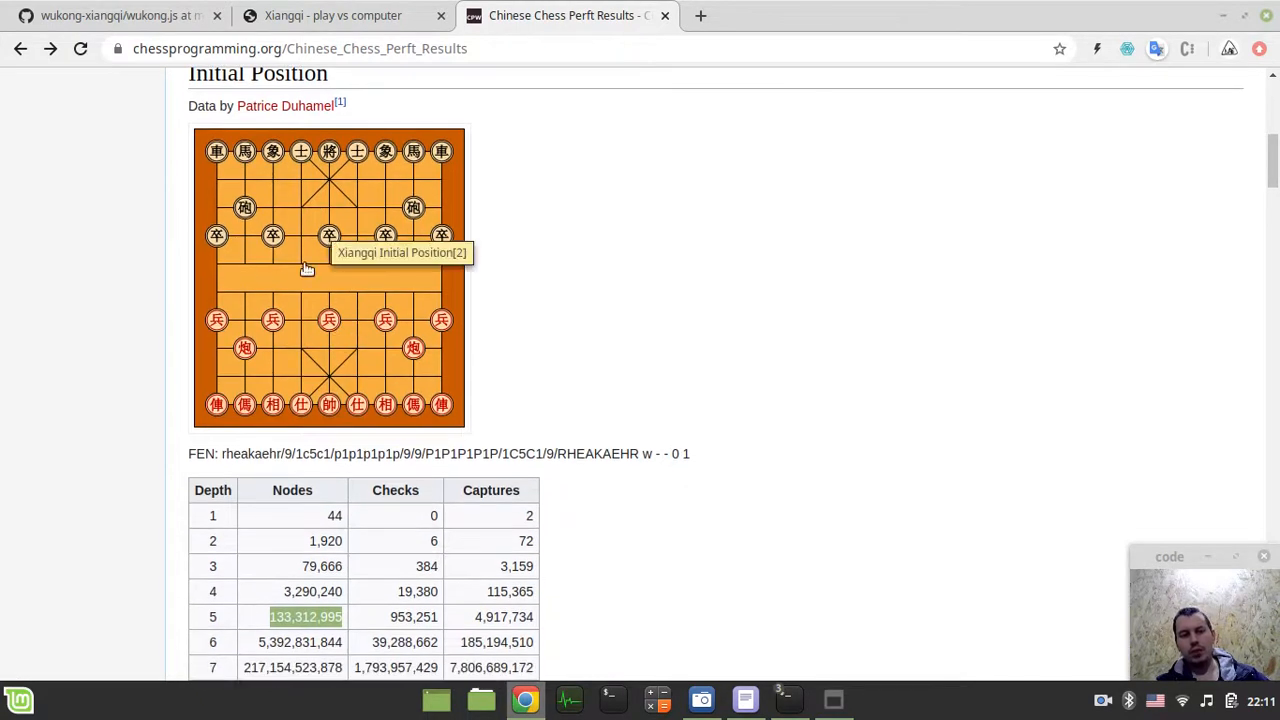
{"action": "scroll", "scroll_direction": "down", "scroll_amount": 3}
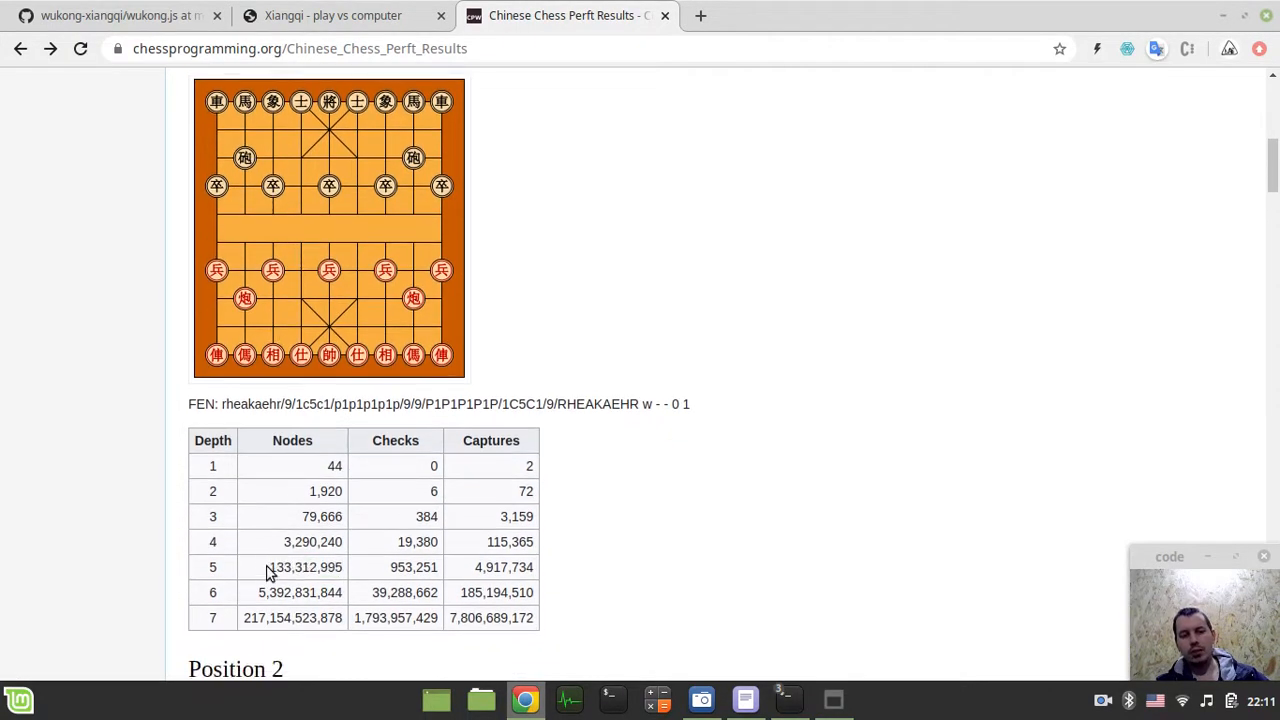
{"action": "mouse_move", "coordinate": [788, 698]}
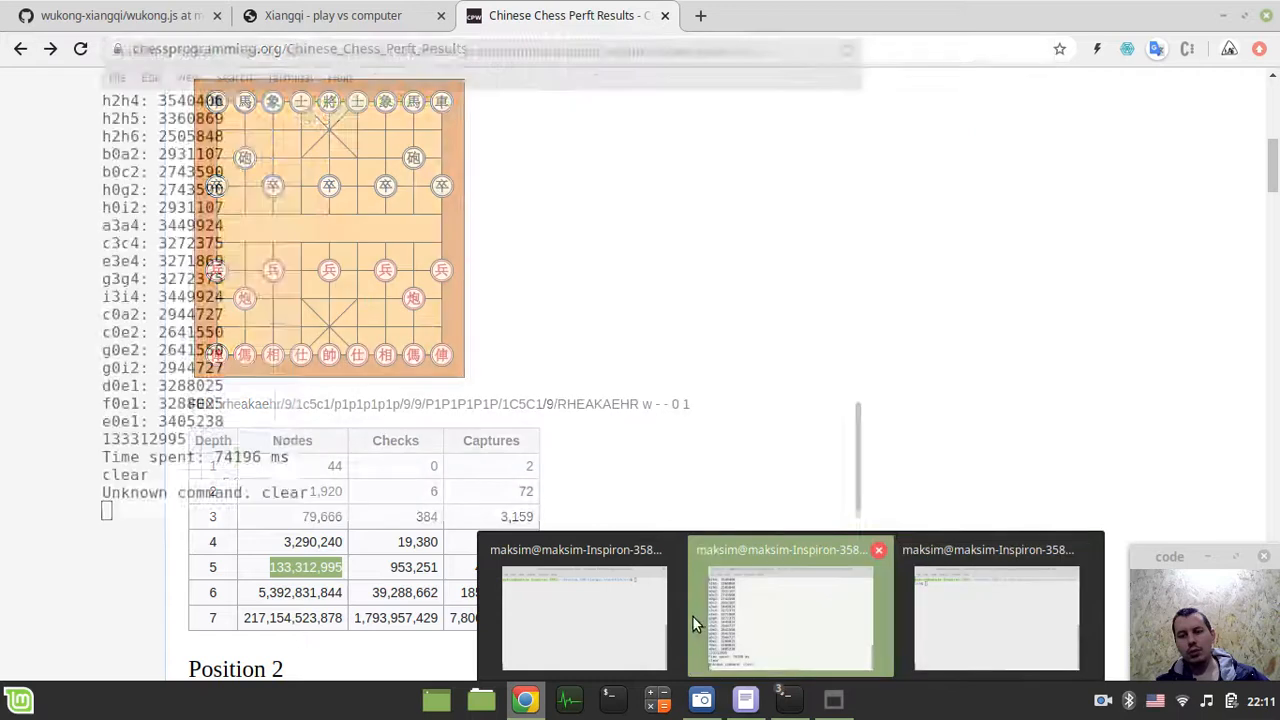
- Build xiangqi-stockfish with make build ARCH=x86-64 comp=gcc and run its depth-5 perft, totalling 133312995 nodes
{"action": "left_click", "coordinate": [788, 604]}
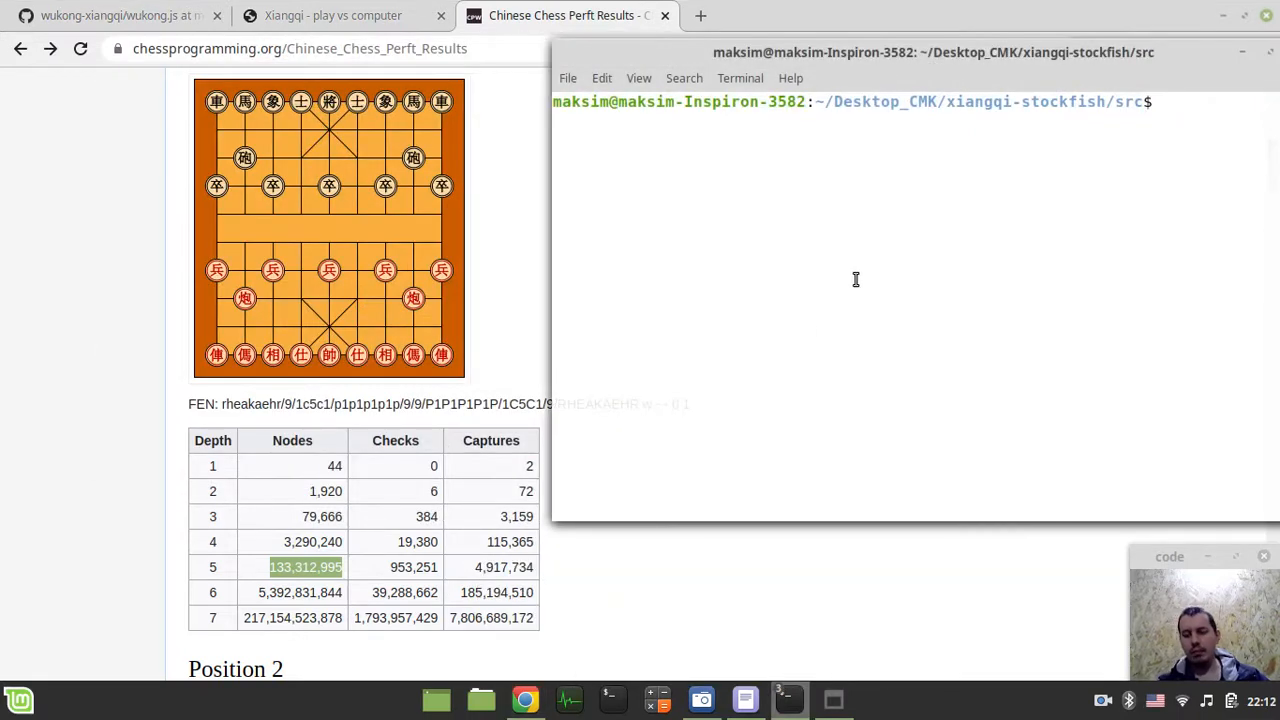
{"action": "type", "text": "make build ARCH=x86-64 comp=gcc && ./stockfish"}
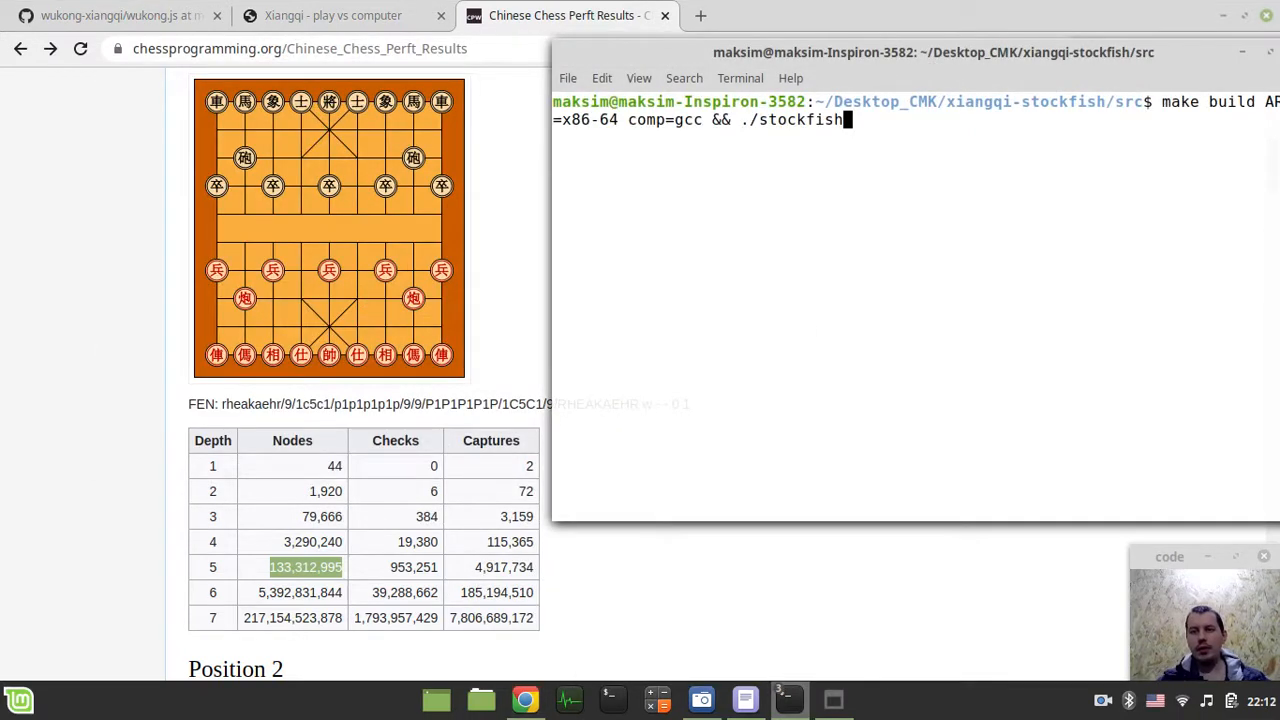
{"action": "key", "text": "Return"}
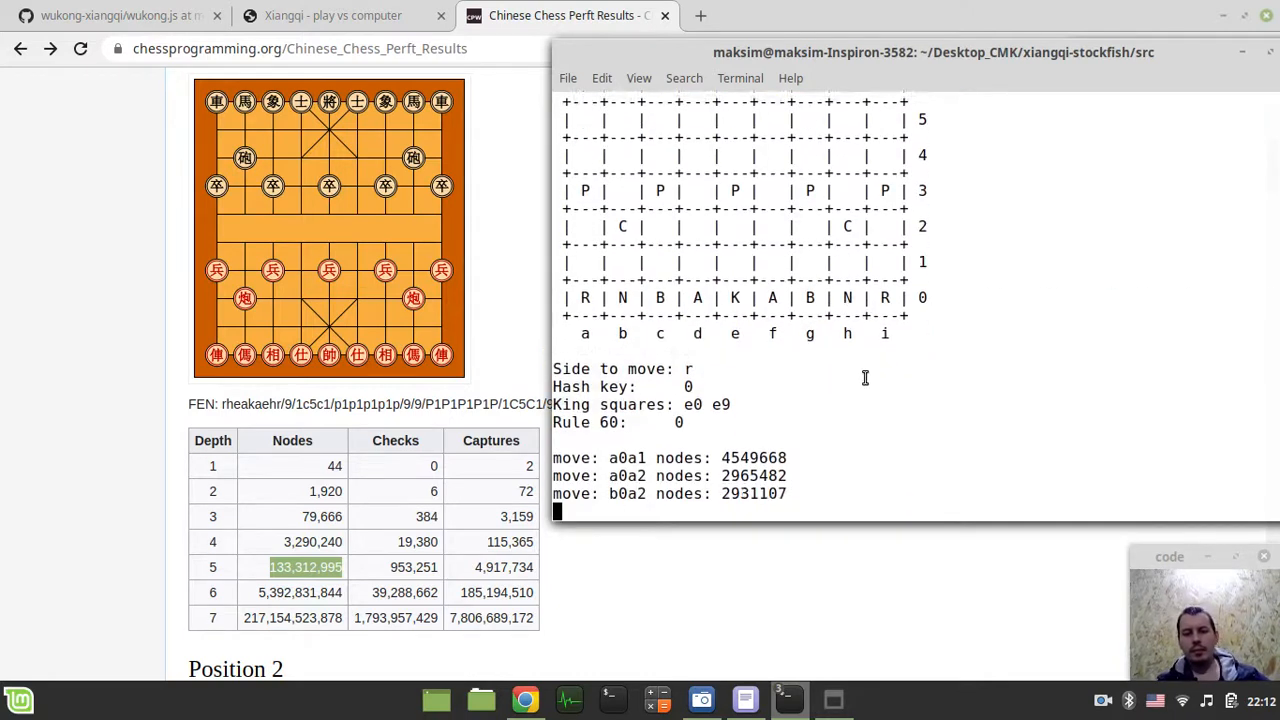
{"action": "scroll", "scroll_direction": "up", "scroll_amount": 3}
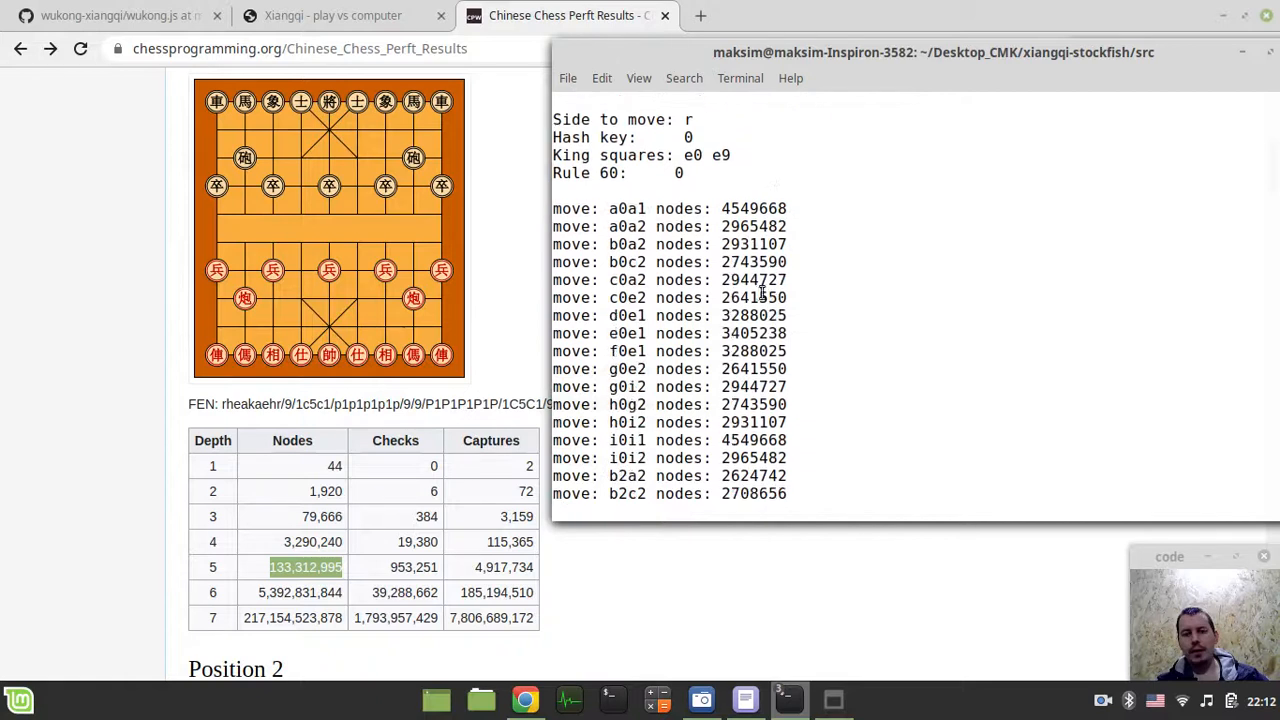
{"action": "scroll", "scroll_direction": "down", "scroll_amount": 3}
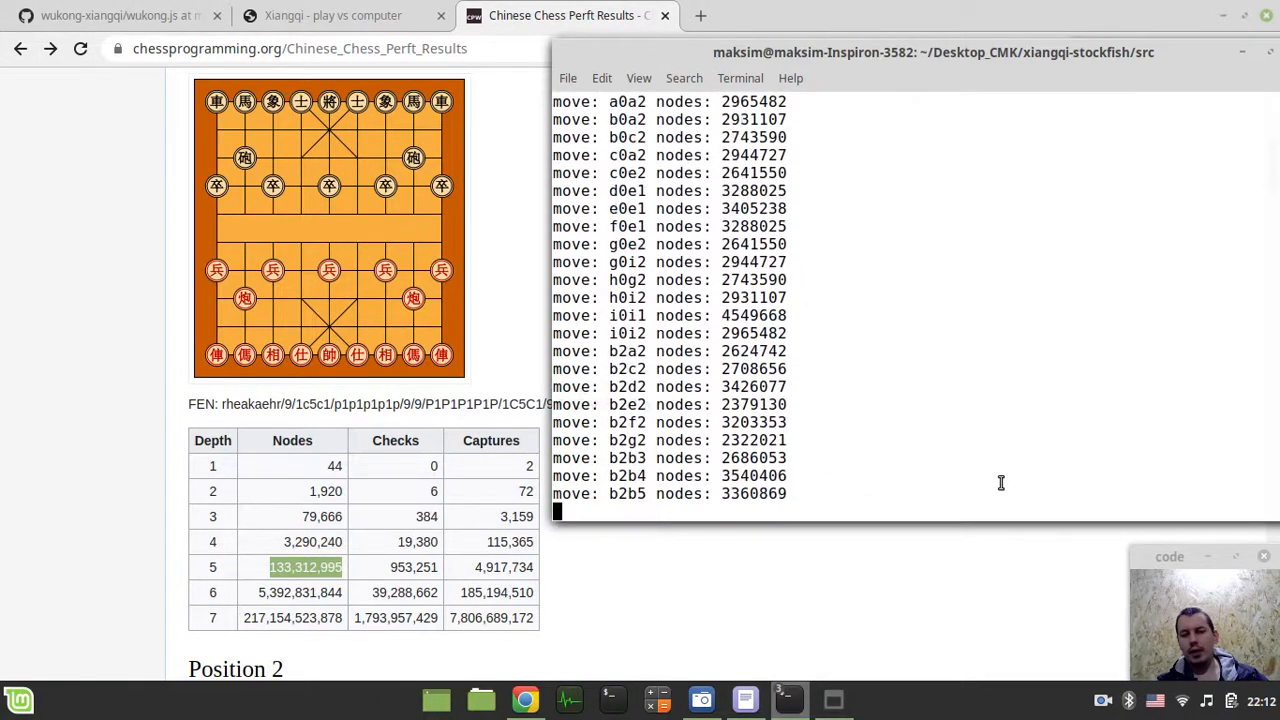
{"action": "scroll", "scroll_direction": "down", "scroll_amount": 3}
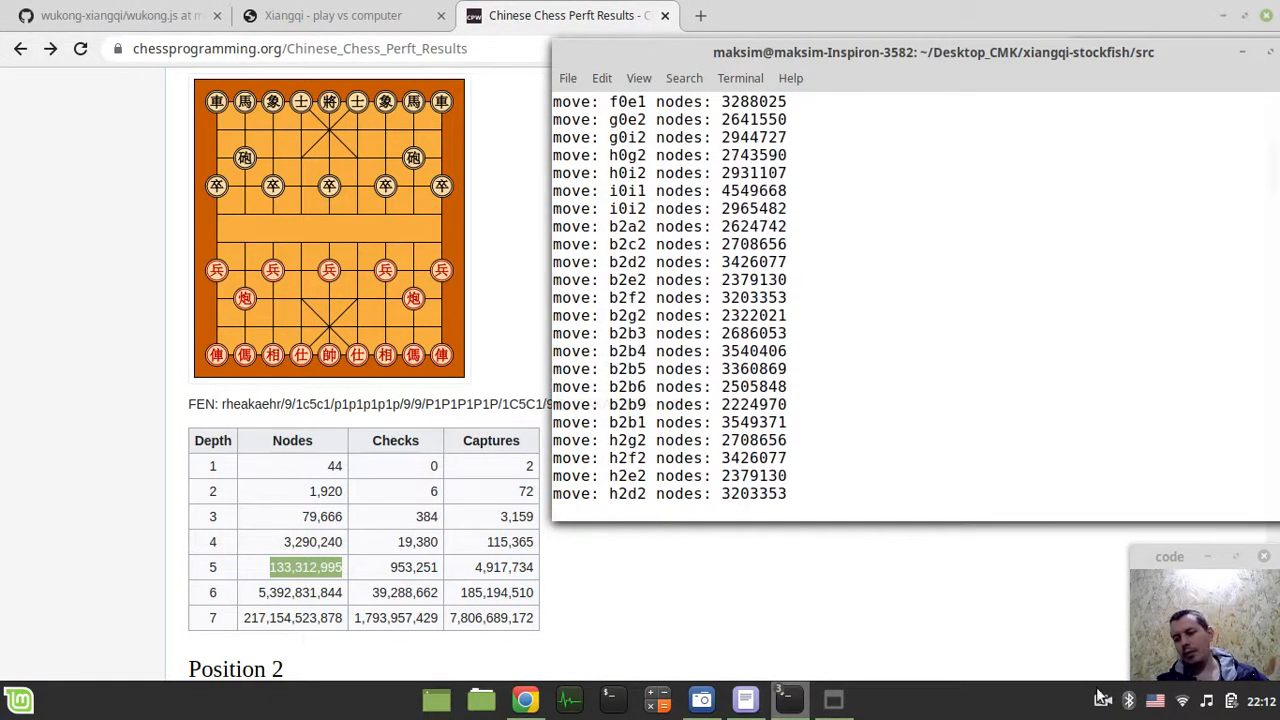
{"action": "scroll", "scroll_direction": "down", "scroll_amount": 3}
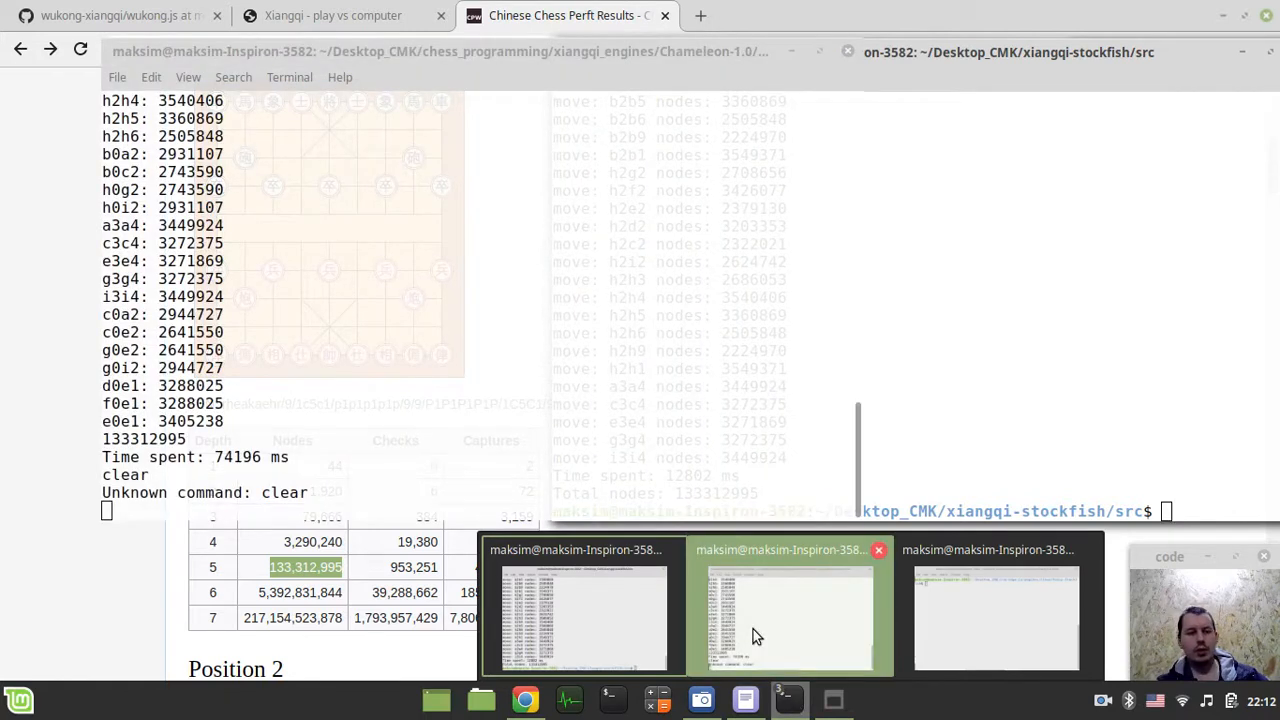
{"action": "mouse_move", "coordinate": [678, 632]}
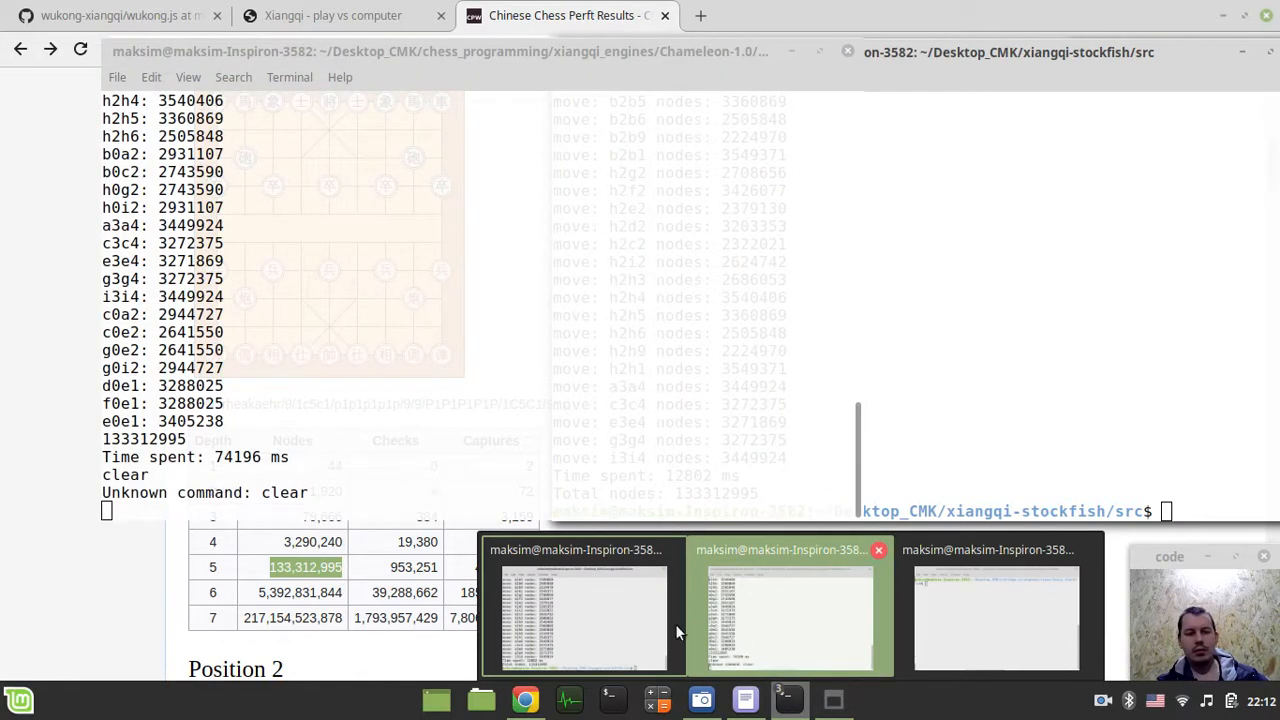
- Raise the xiangqi-stockfish terminal showing 133312995 nodes in 12802 ms, then the Chameleon terminal
{"action": "left_click", "coordinate": [784, 616]}
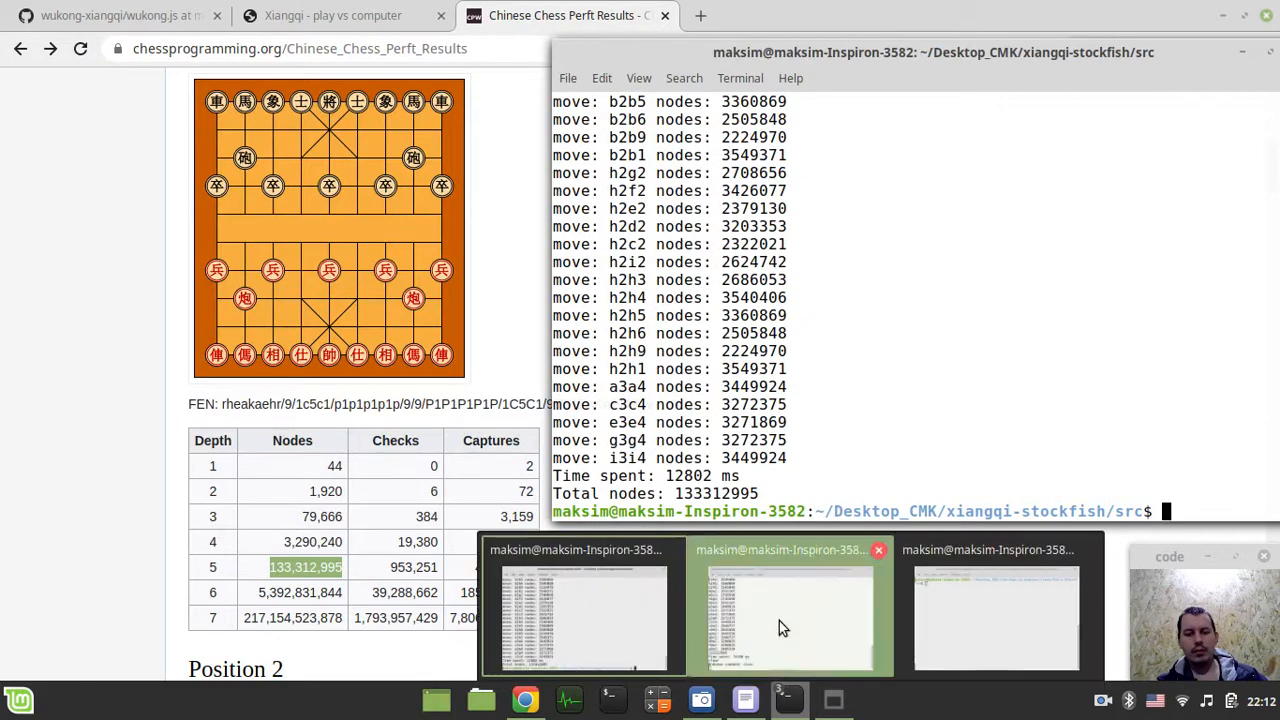
{"action": "left_click", "coordinate": [584, 616]}
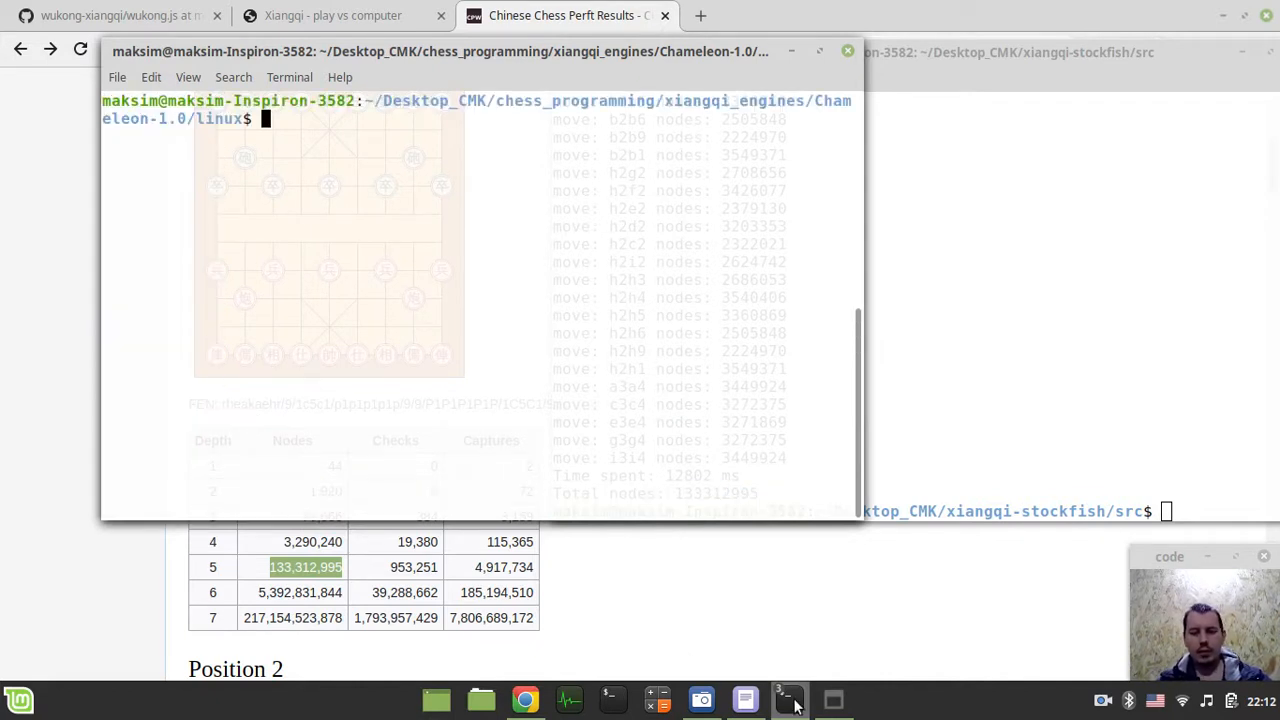
{"action": "mouse_move", "coordinate": [788, 696]}
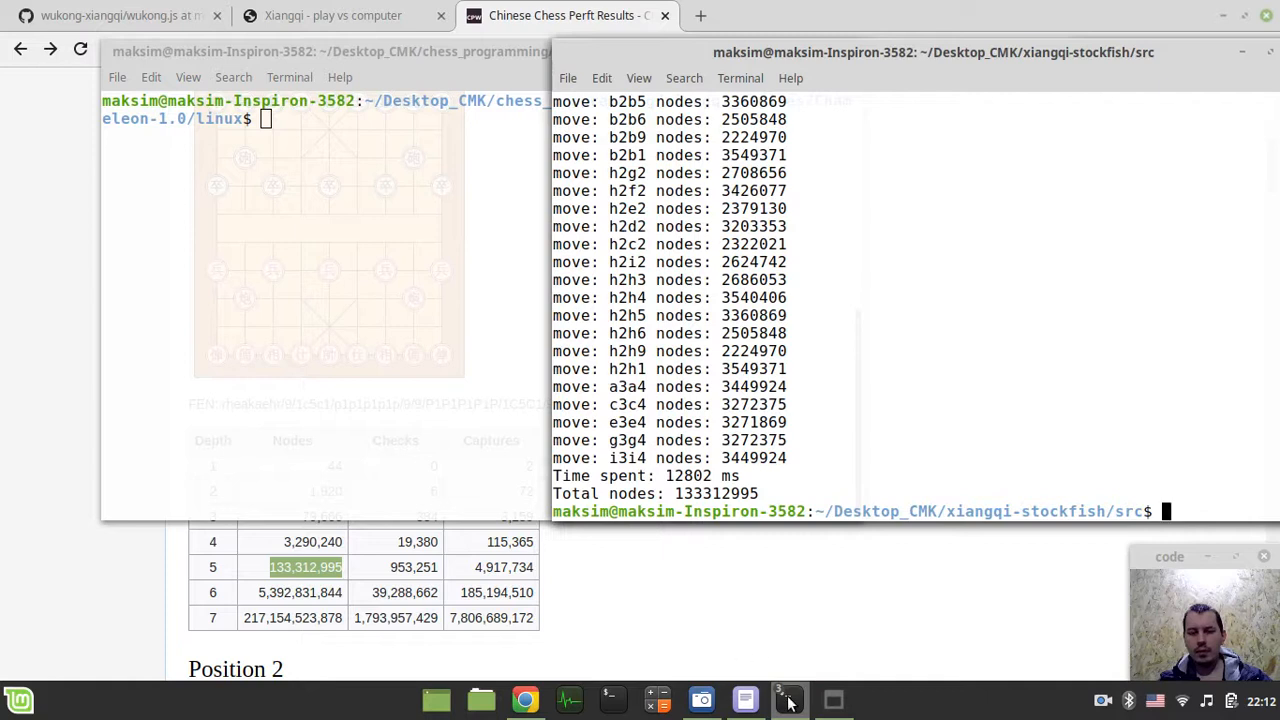
{"action": "mouse_move", "coordinate": [788, 696]}
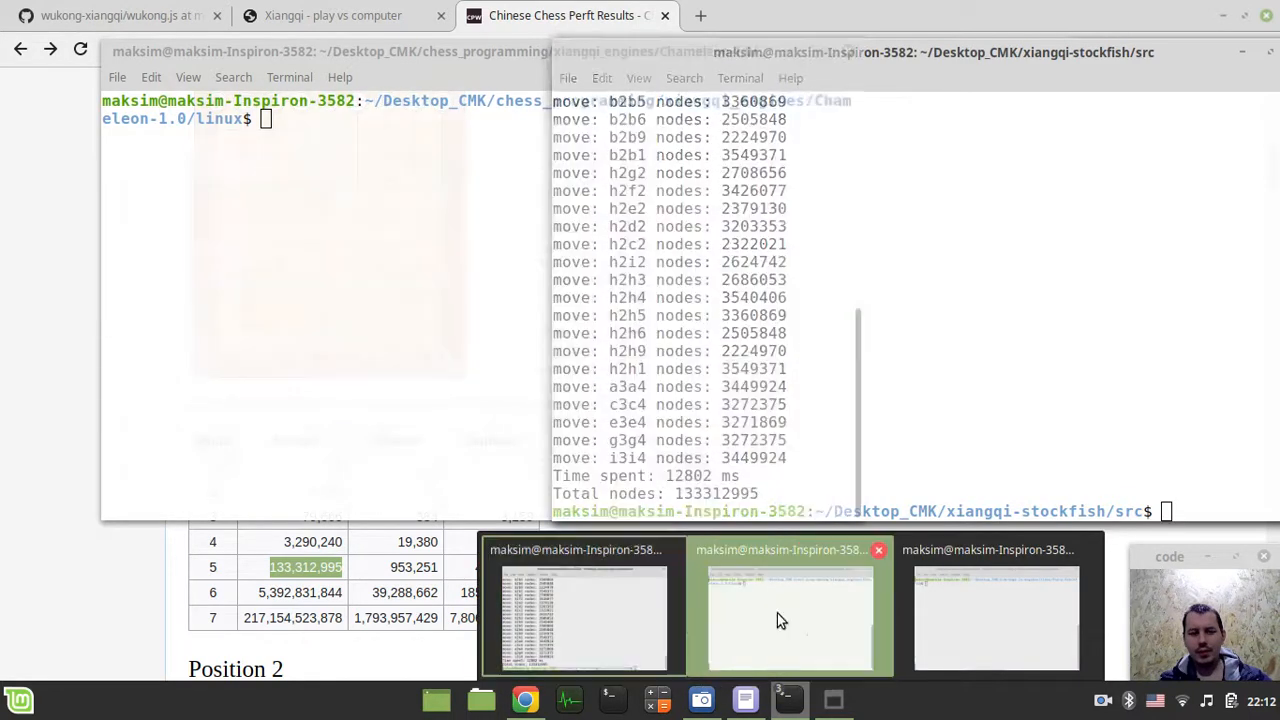
- Clear the Fairy-Stockfish terminal, run depth-5 perft giving 133312995 nodes in 39744 ms, and compare with xiangqi-stockfish
{"action": "left_click", "coordinate": [790, 616]}
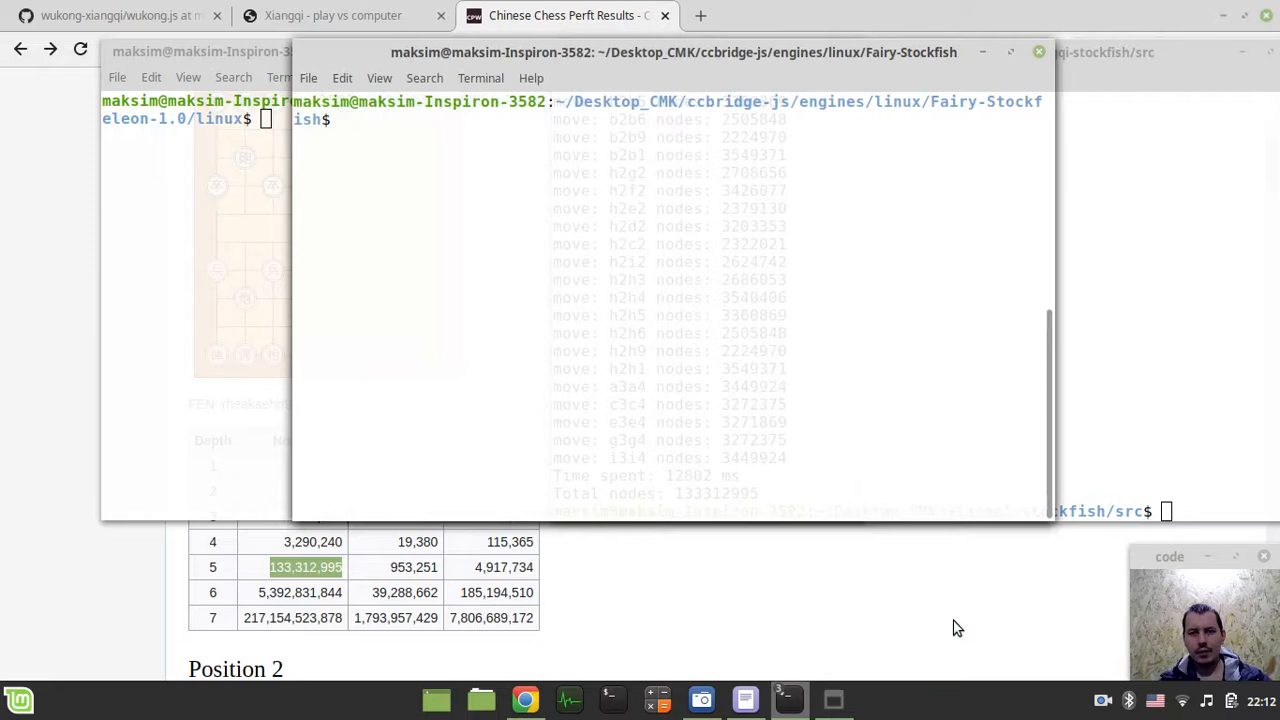
{"action": "type", "text": "clear"}
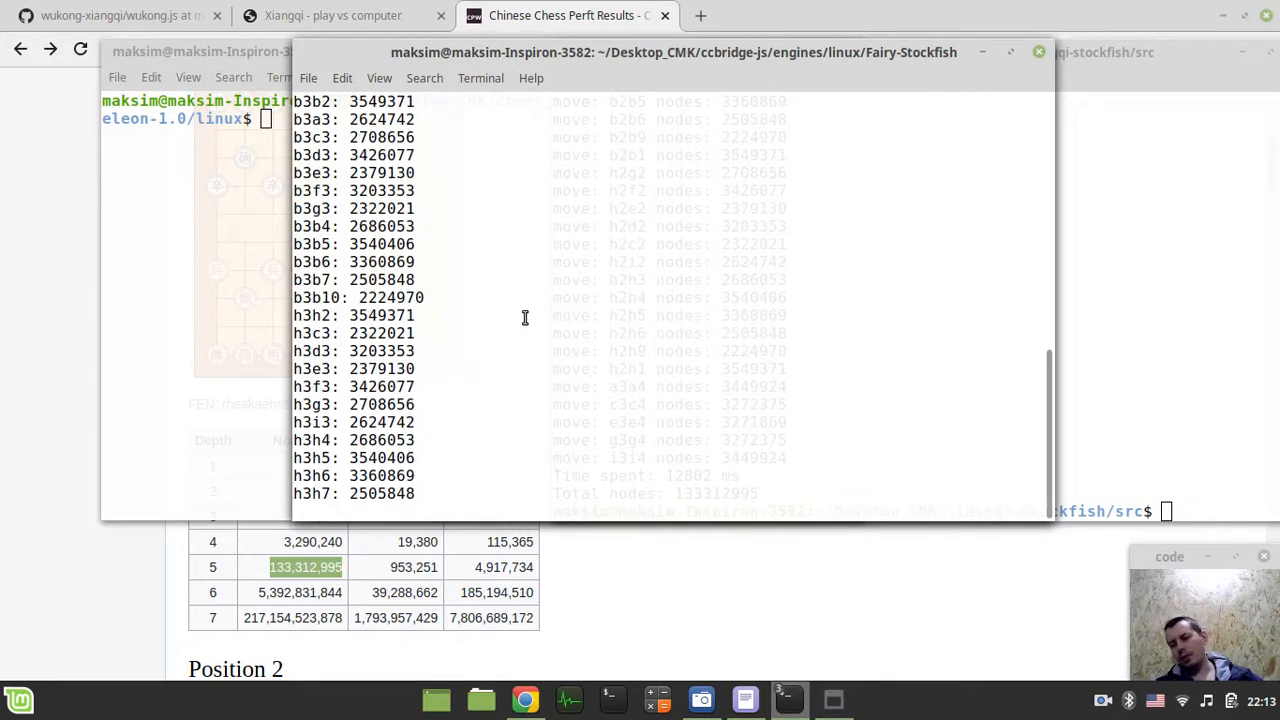
{"action": "scroll", "scroll_direction": "down", "scroll_amount": 3}
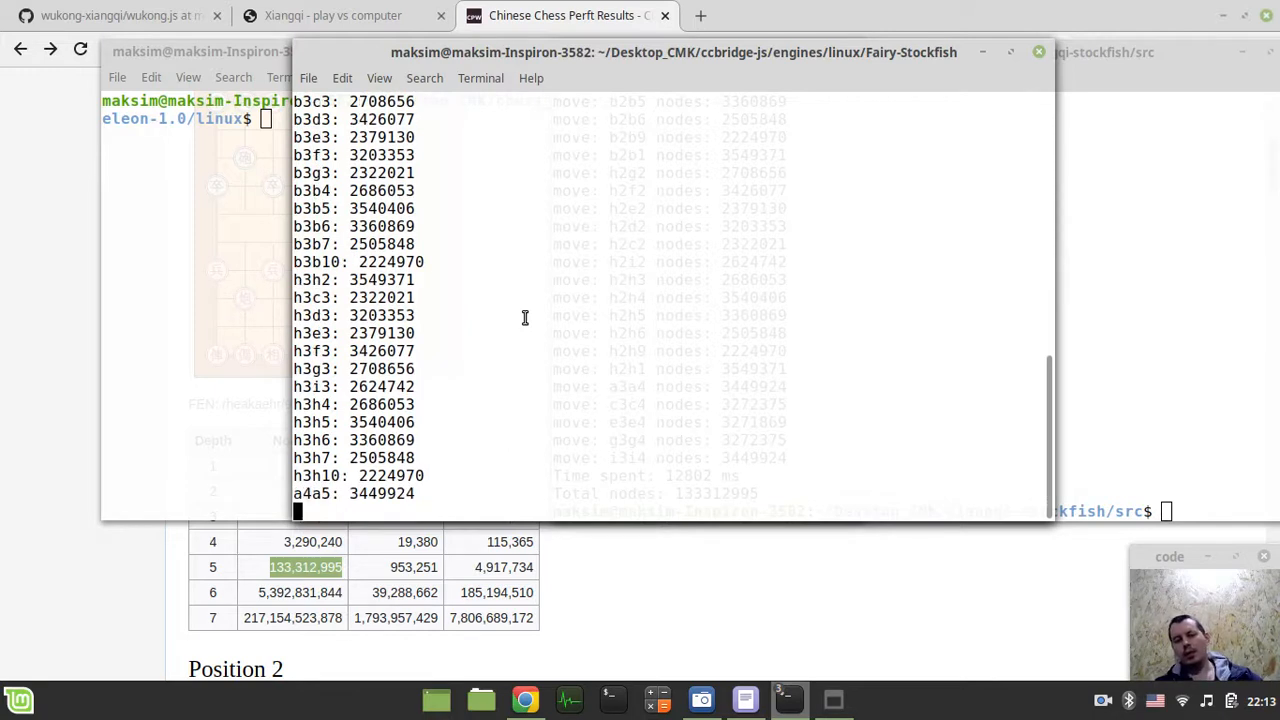
{"action": "scroll", "scroll_direction": "down", "scroll_amount": 3}
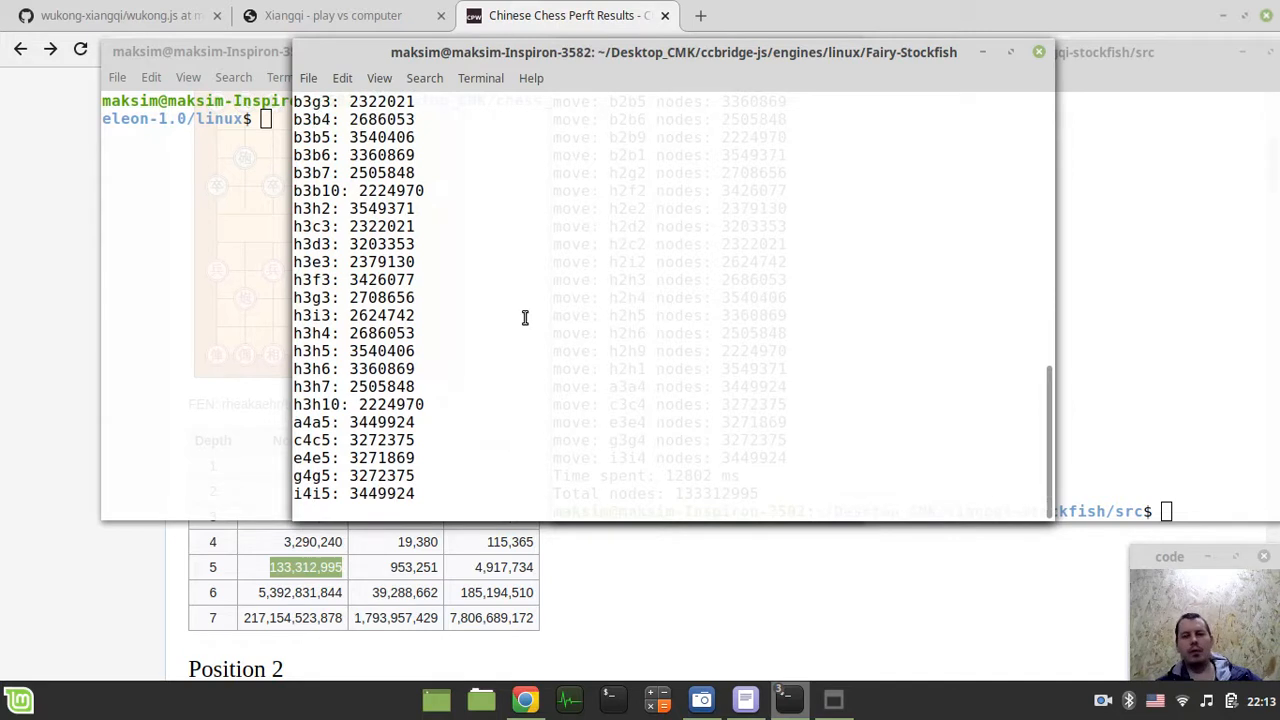
{"action": "scroll", "scroll_direction": "down", "scroll_amount": 3}
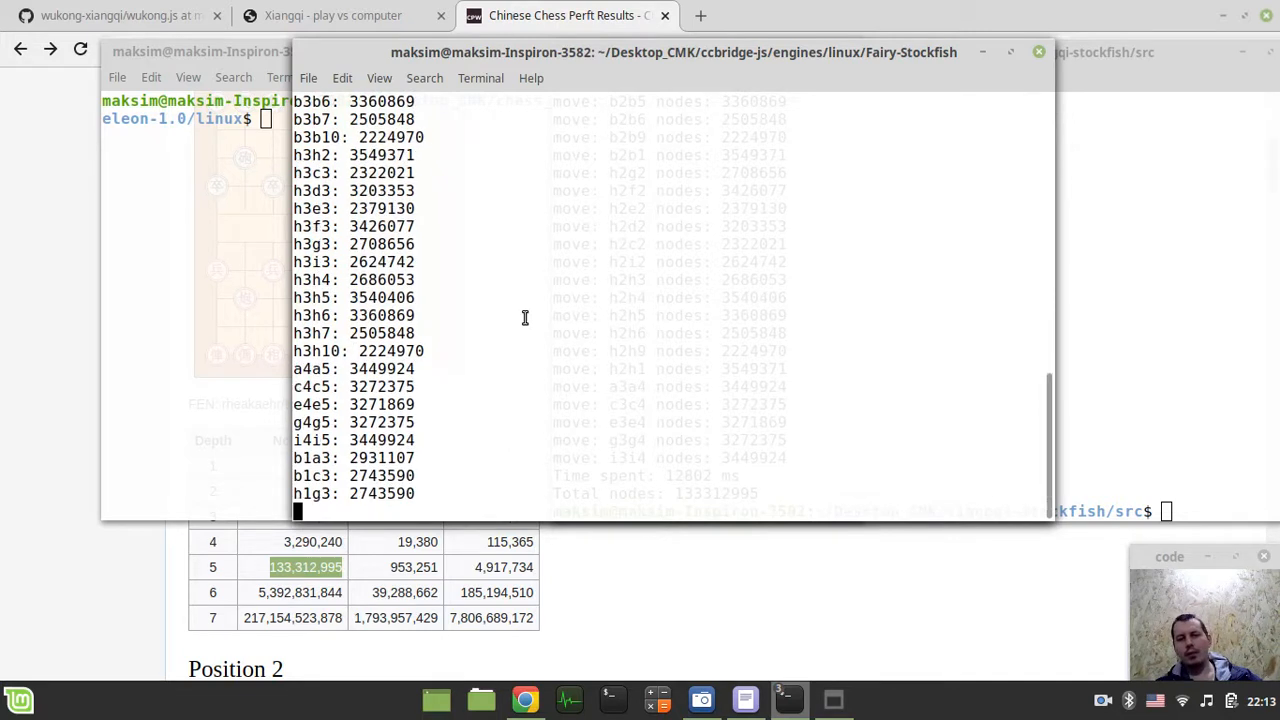
{"action": "scroll", "scroll_direction": "down", "scroll_amount": 3}
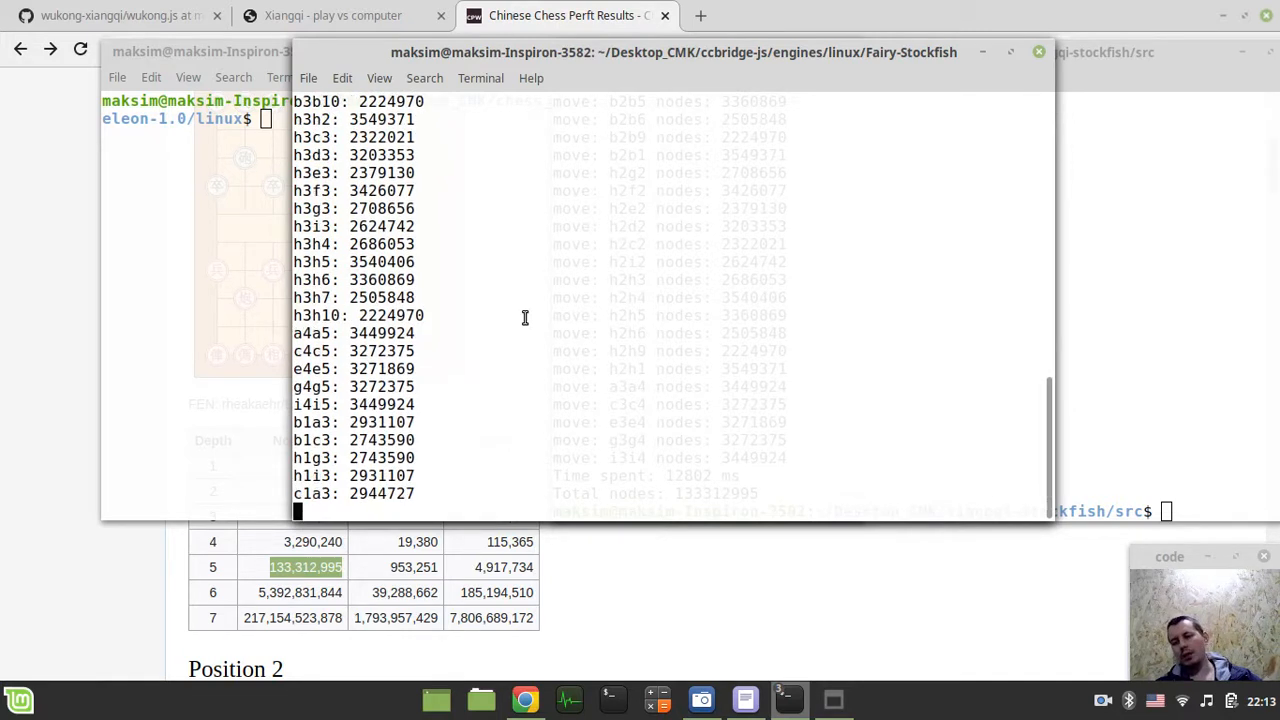
{"action": "scroll", "scroll_direction": "down", "scroll_amount": 3}
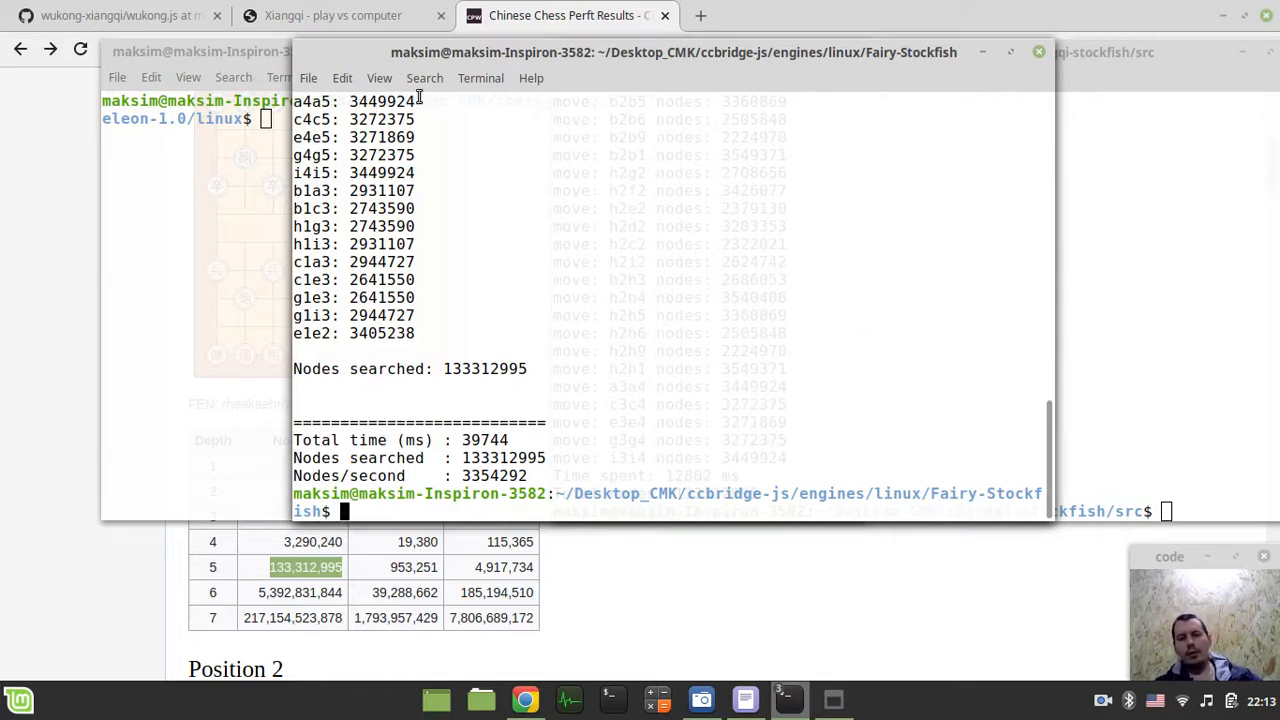
{"action": "mouse_move", "coordinate": [492, 380]}
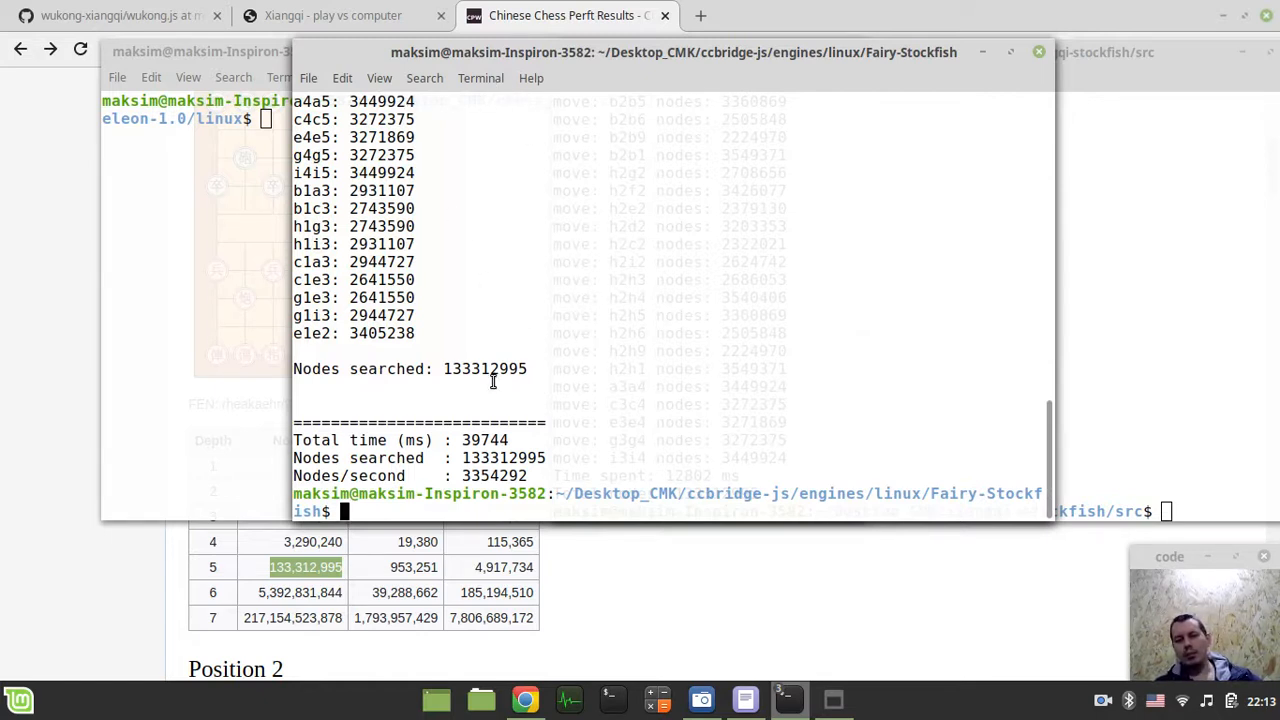
{"action": "double_click", "coordinate": [484, 368]}
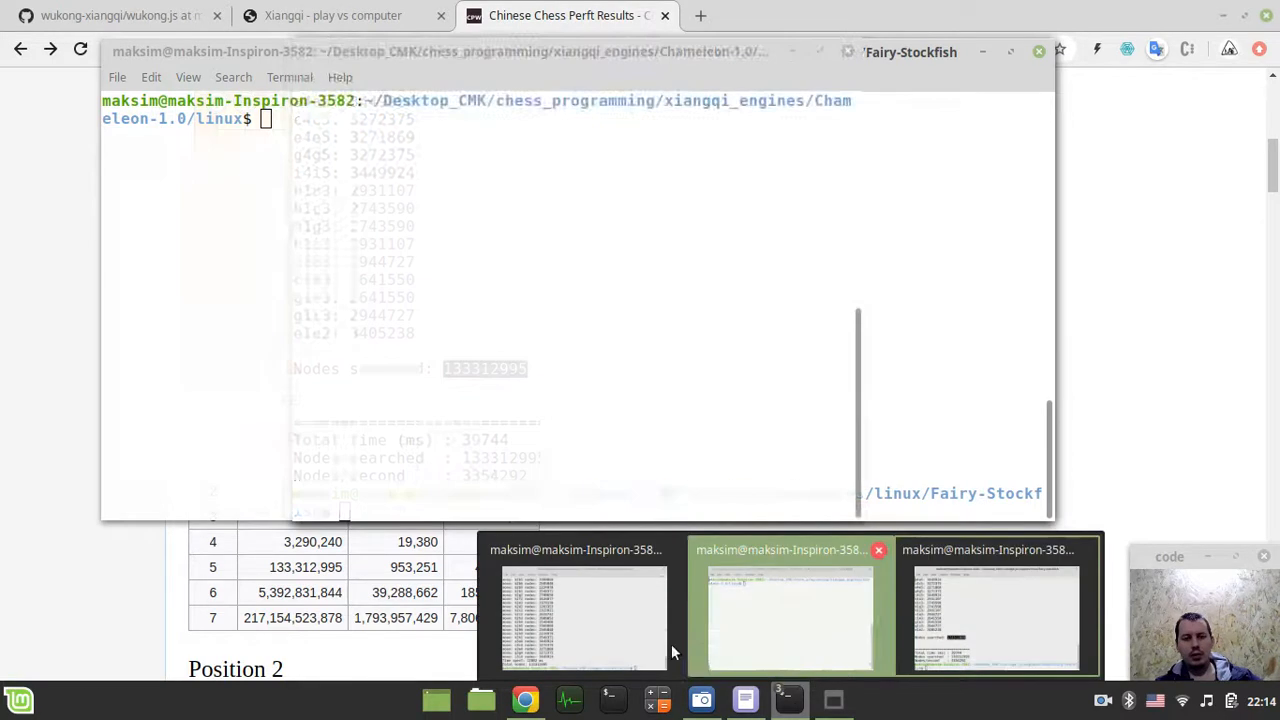
{"action": "left_click", "coordinate": [996, 616]}
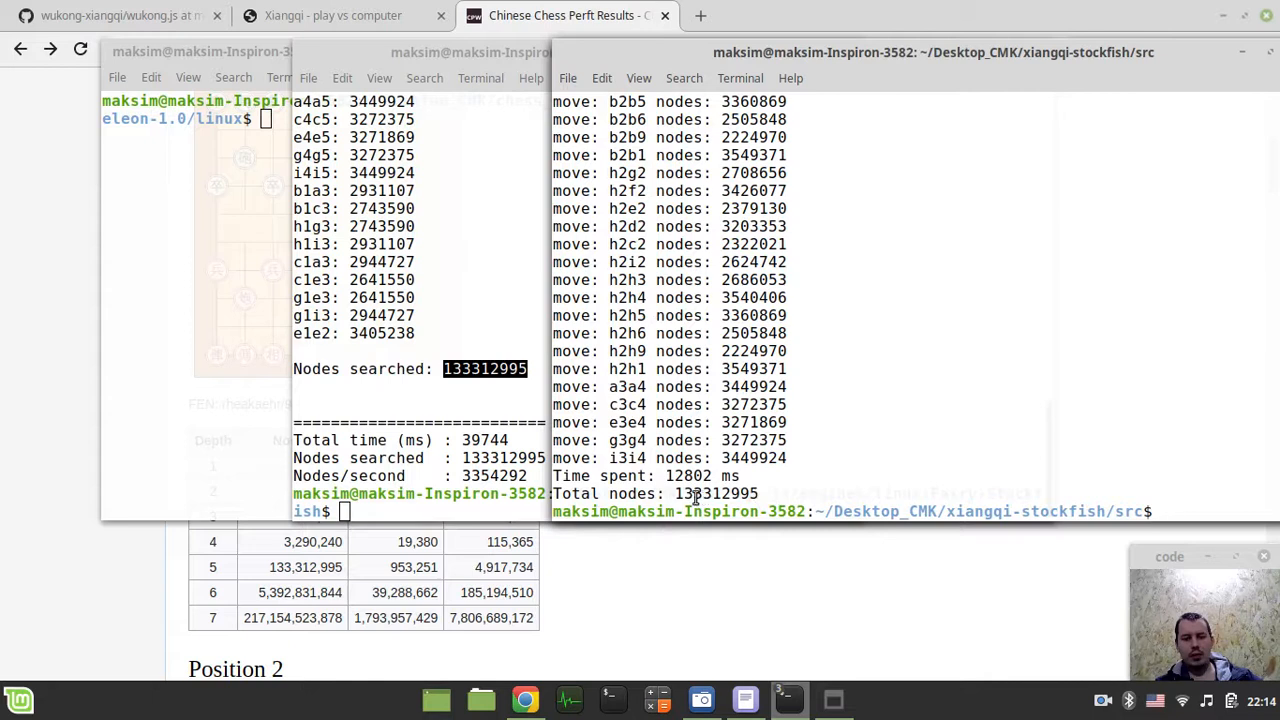
{"action": "mouse_move", "coordinate": [414, 588]}
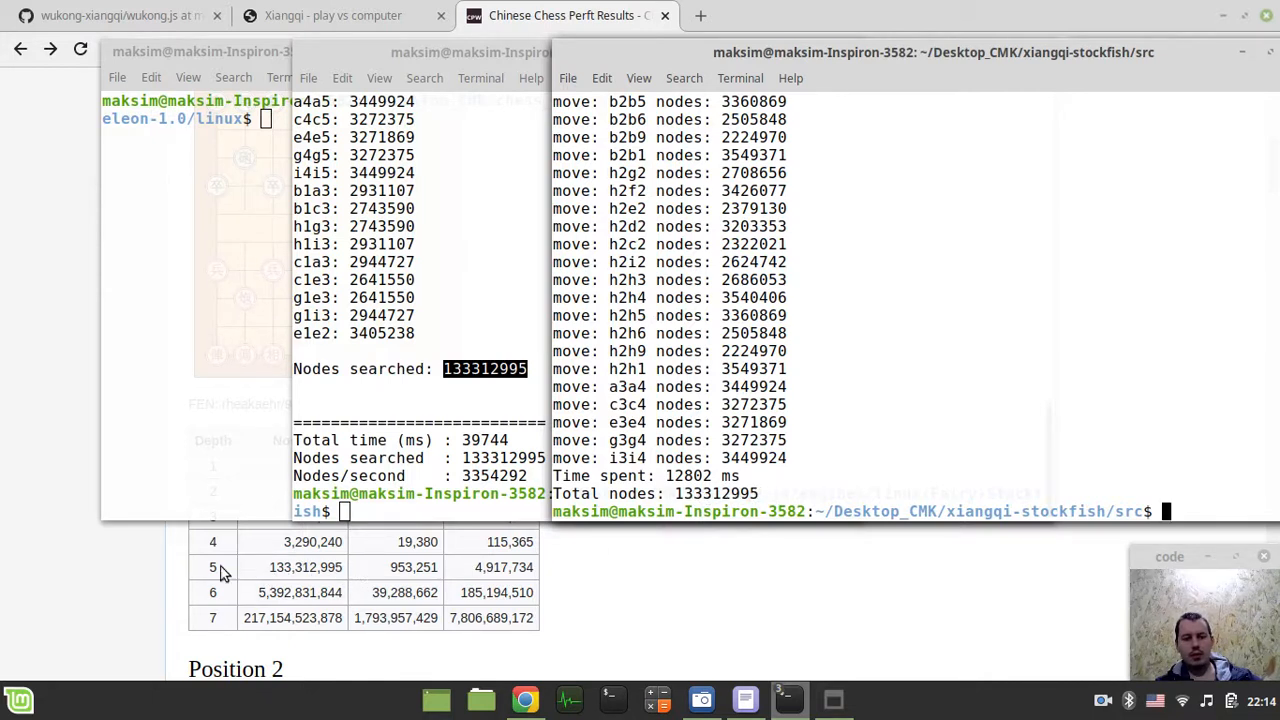
{"action": "mouse_move", "coordinate": [416, 356]}
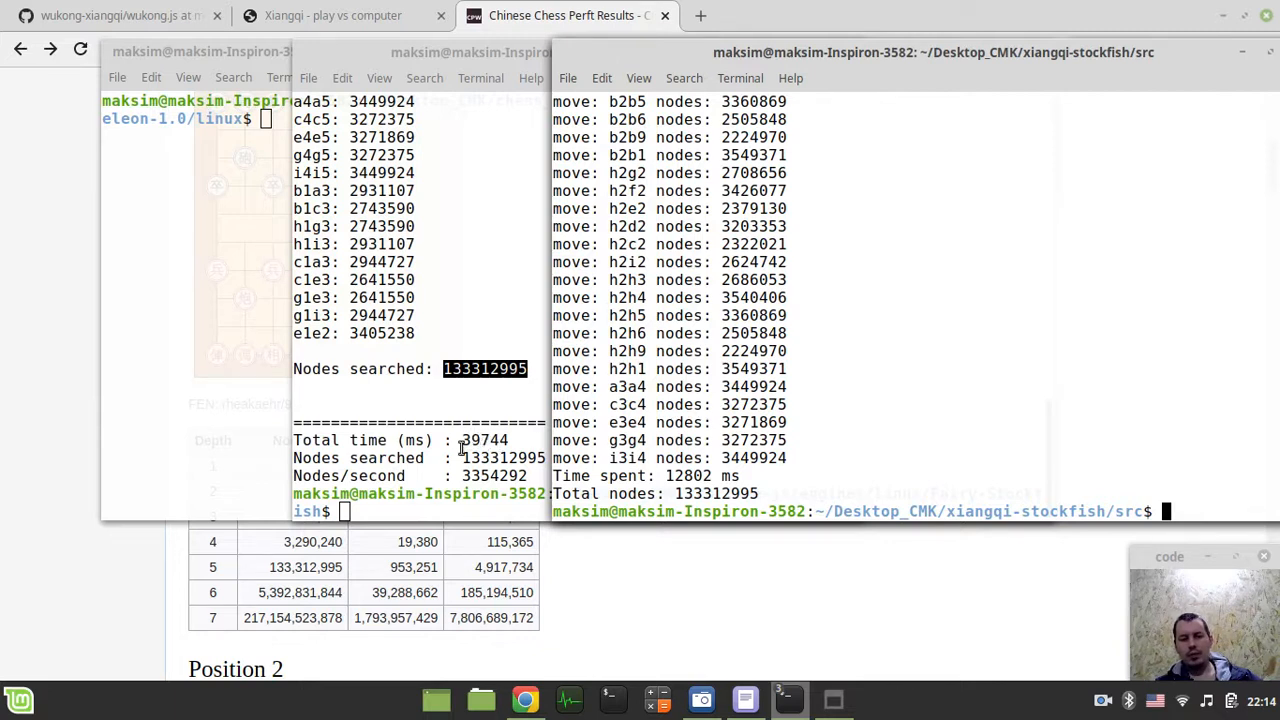
{"action": "mouse_move", "coordinate": [664, 478]}
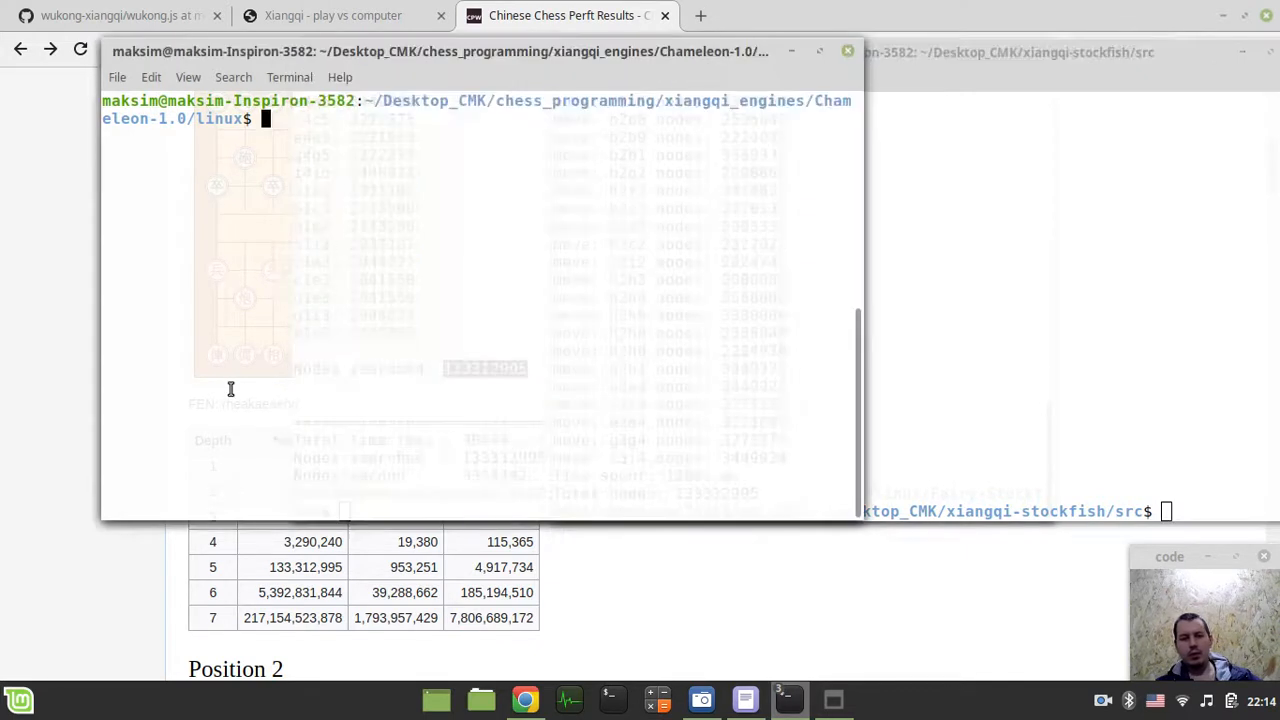
- Start Chameleon's perft with ./chameleon and bring up Calculator for the speed ratios
{"action": "type", "text": "./chameleon"}
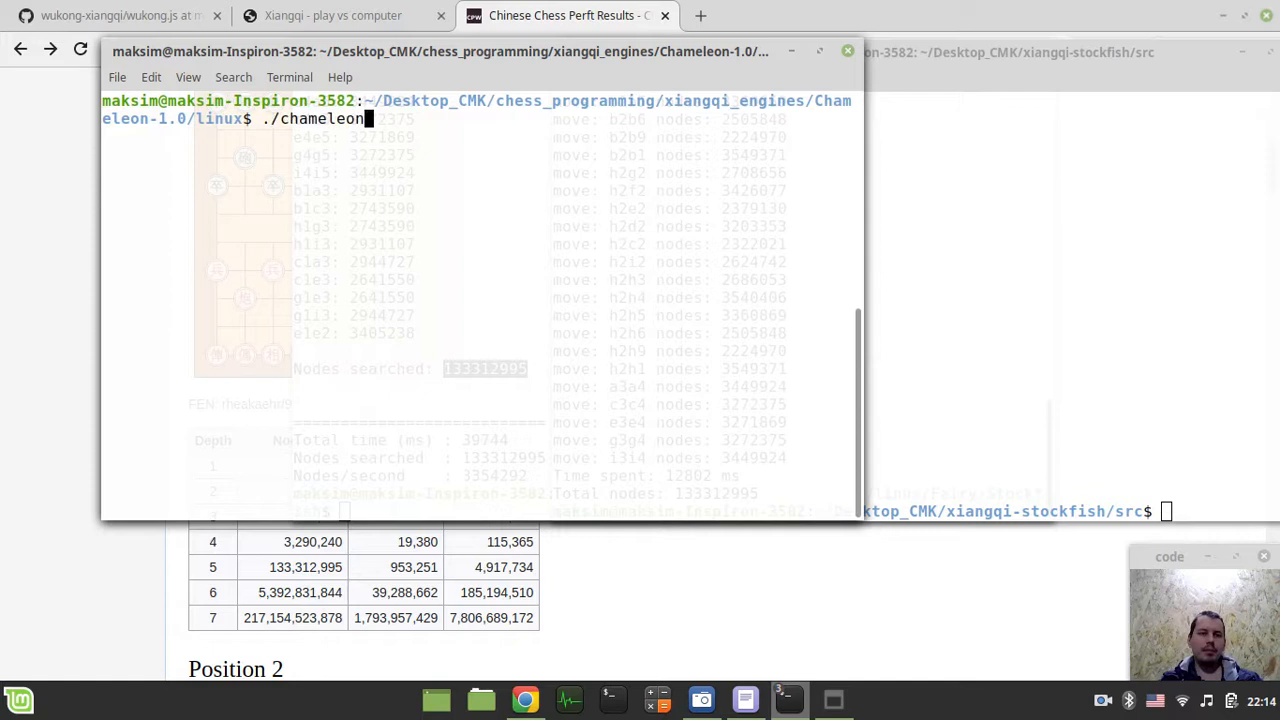
{"action": "key", "text": "Return"}
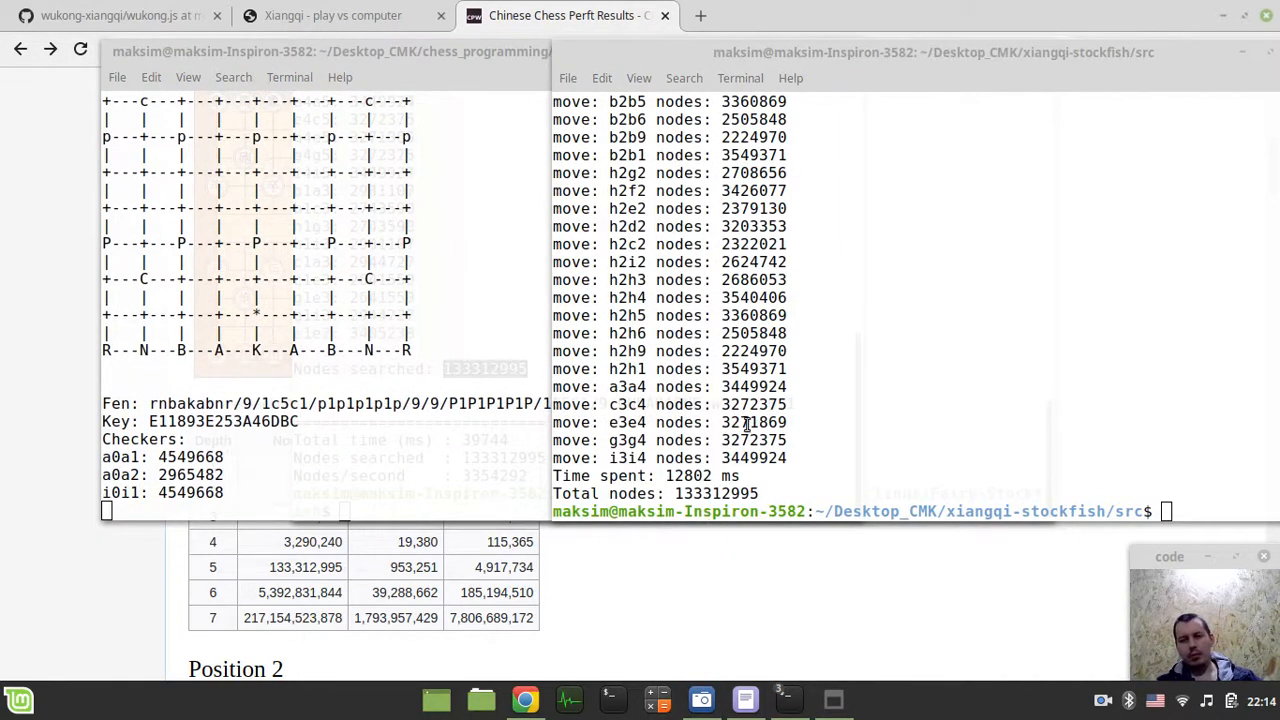
{"action": "left_click", "coordinate": [656, 700]}
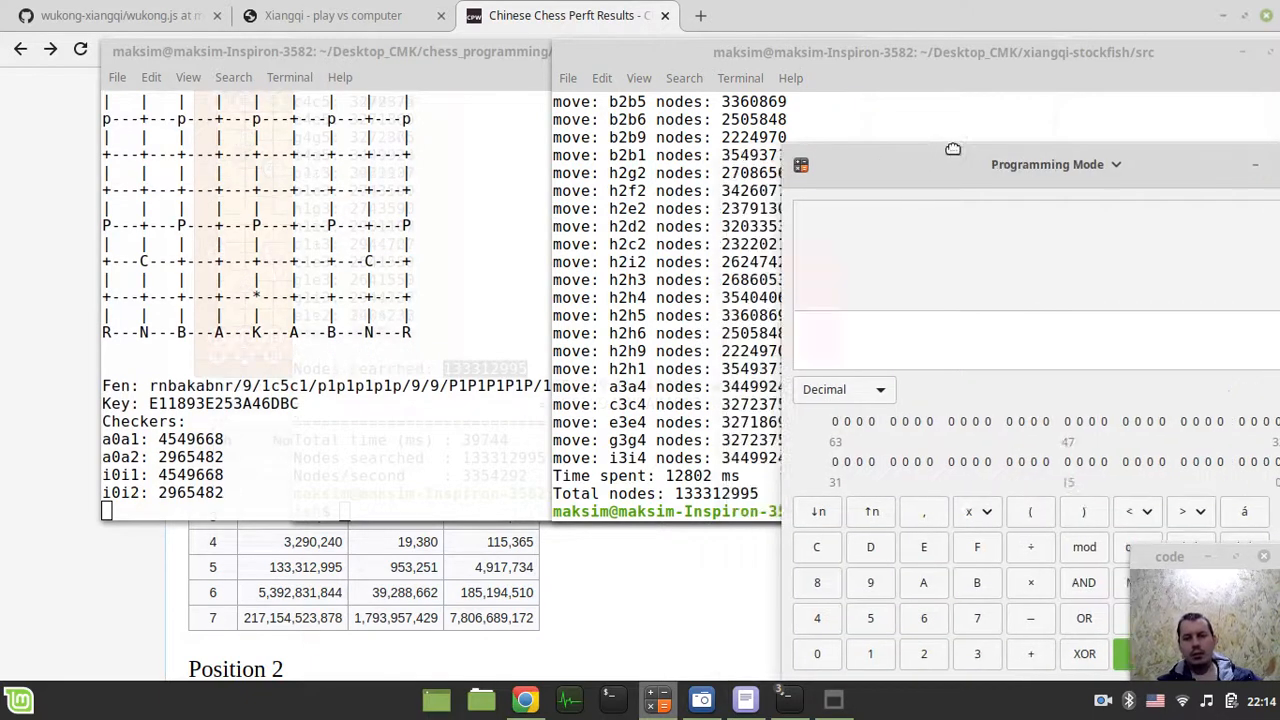
- Switch Calculator from Programming Mode to Basic Mode and move its window aside
{"action": "left_click_drag", "start_coordinate": [952, 148], "coordinate": [746, 124]}
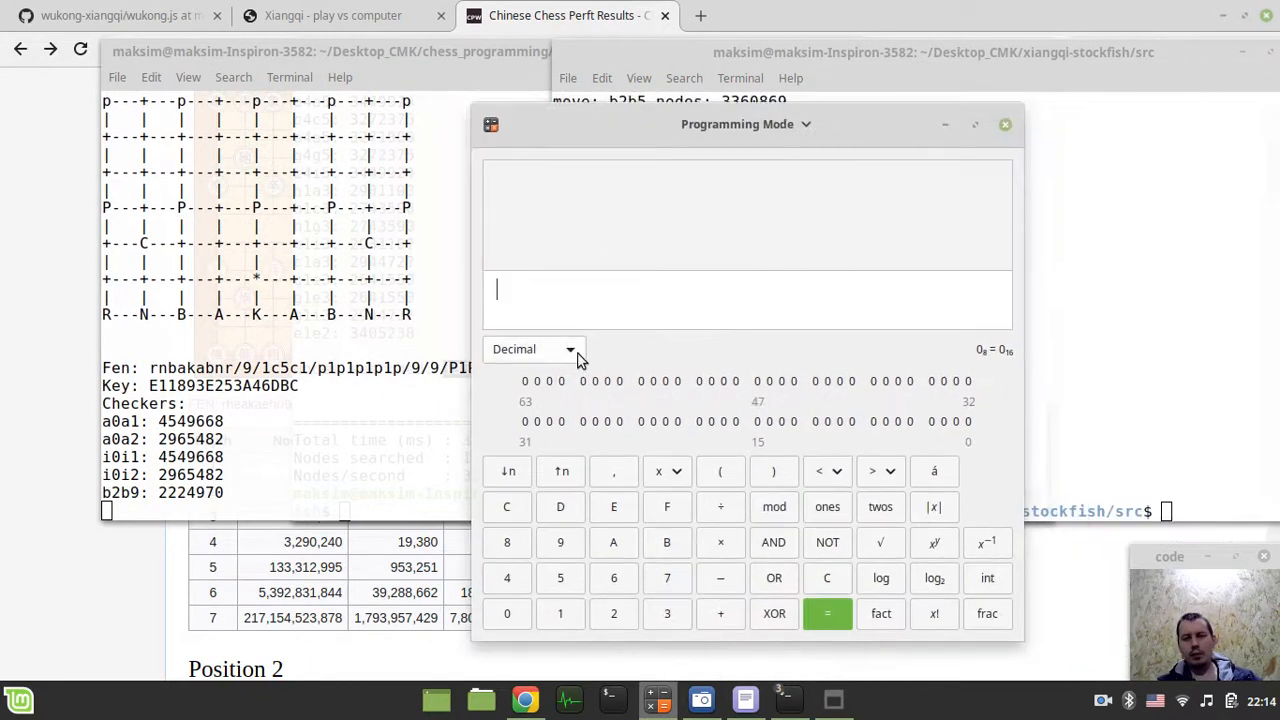
{"action": "left_click", "coordinate": [532, 348]}
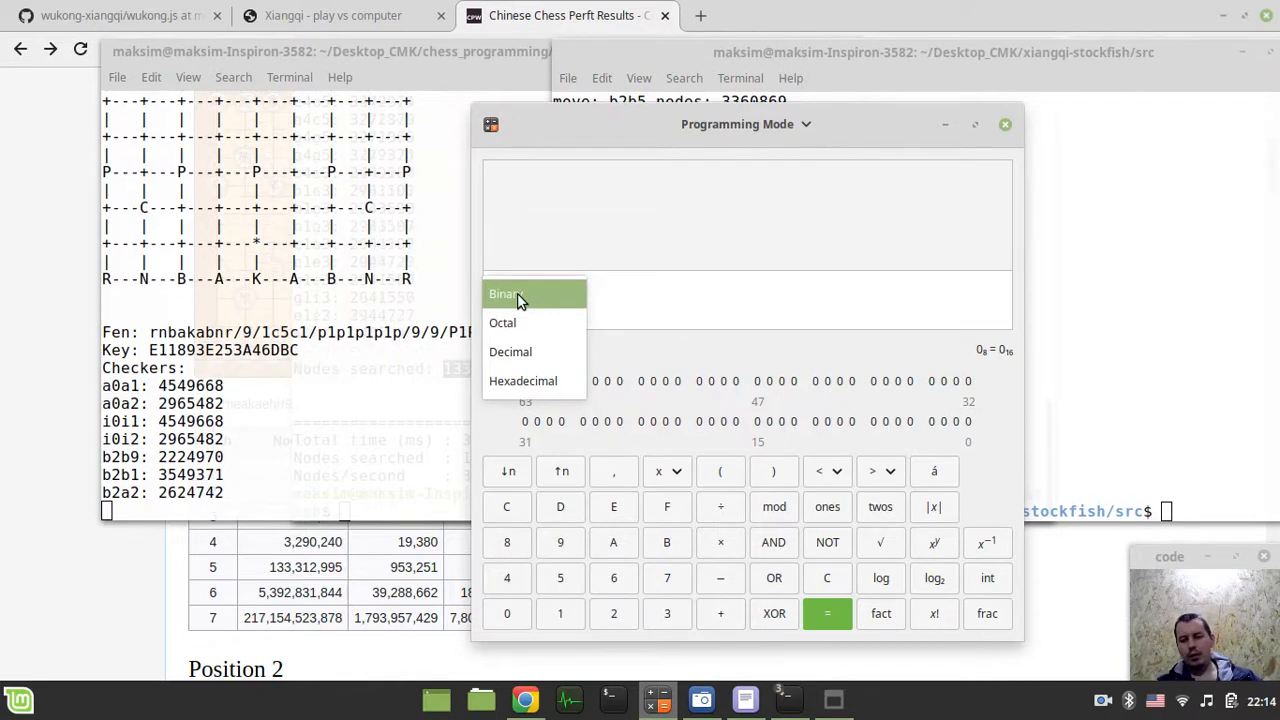
{"action": "mouse_move", "coordinate": [502, 322]}
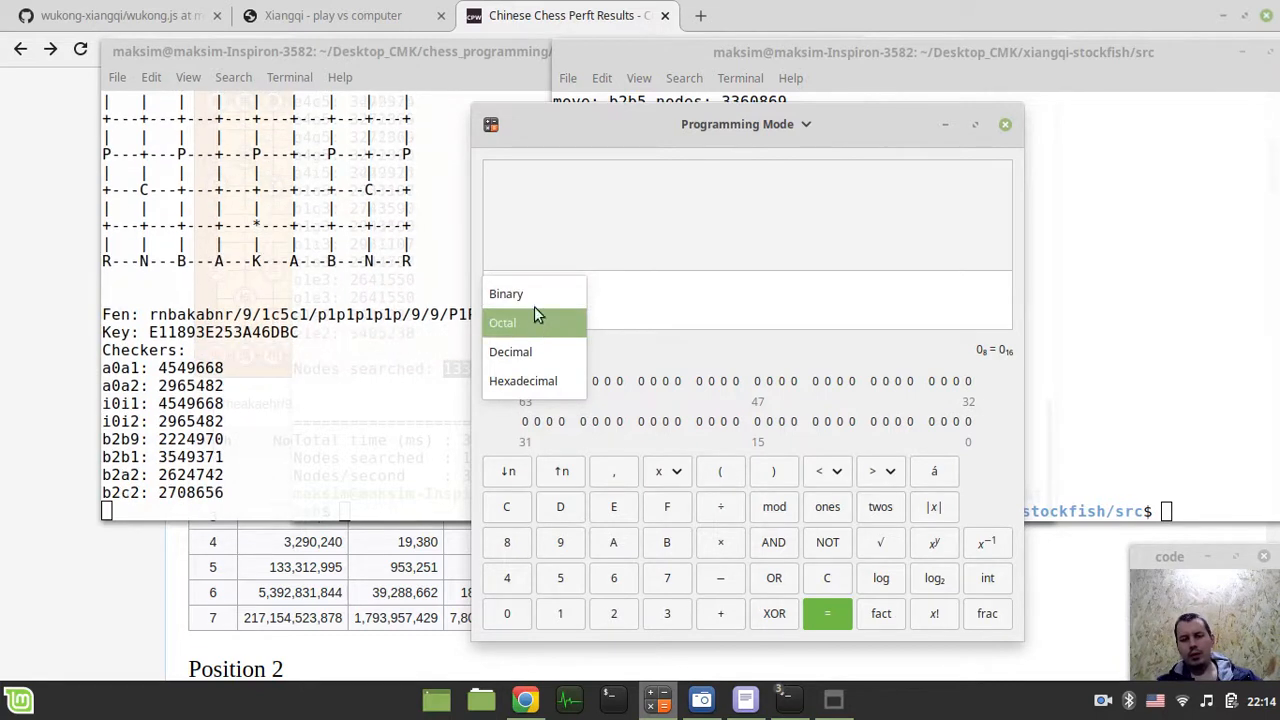
{"action": "mouse_move", "coordinate": [510, 352]}
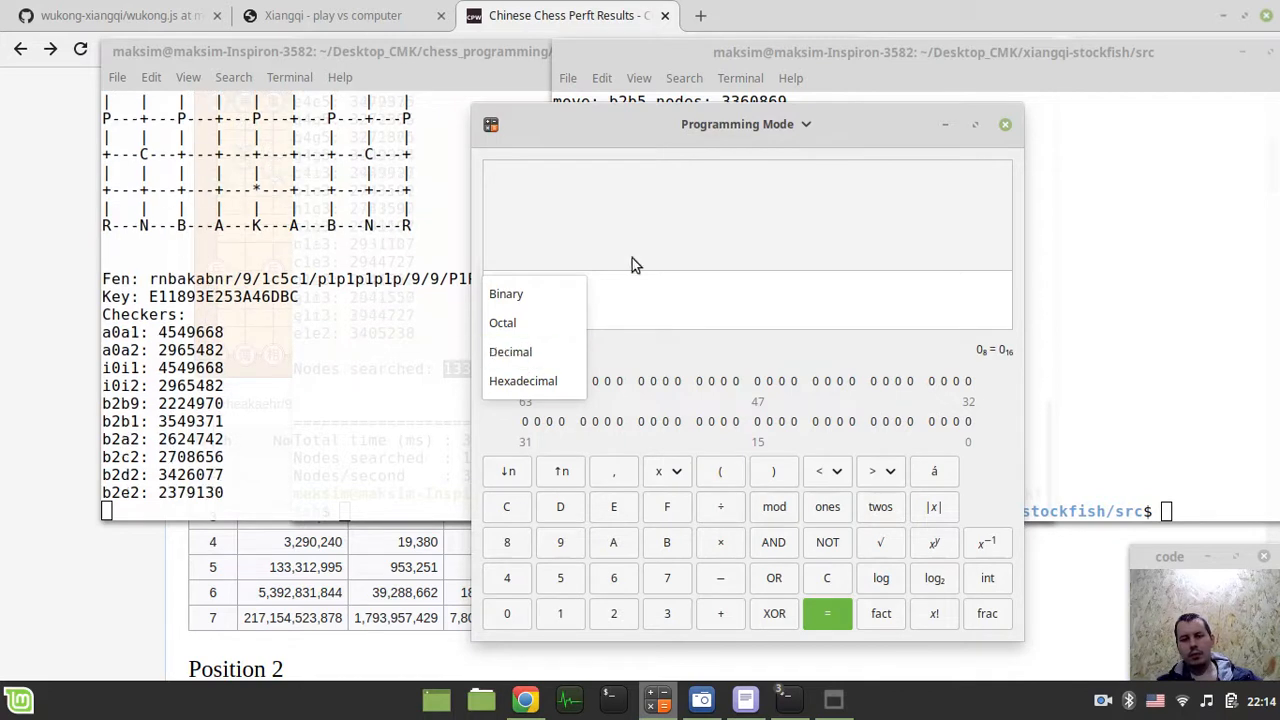
{"action": "left_click", "coordinate": [744, 124]}
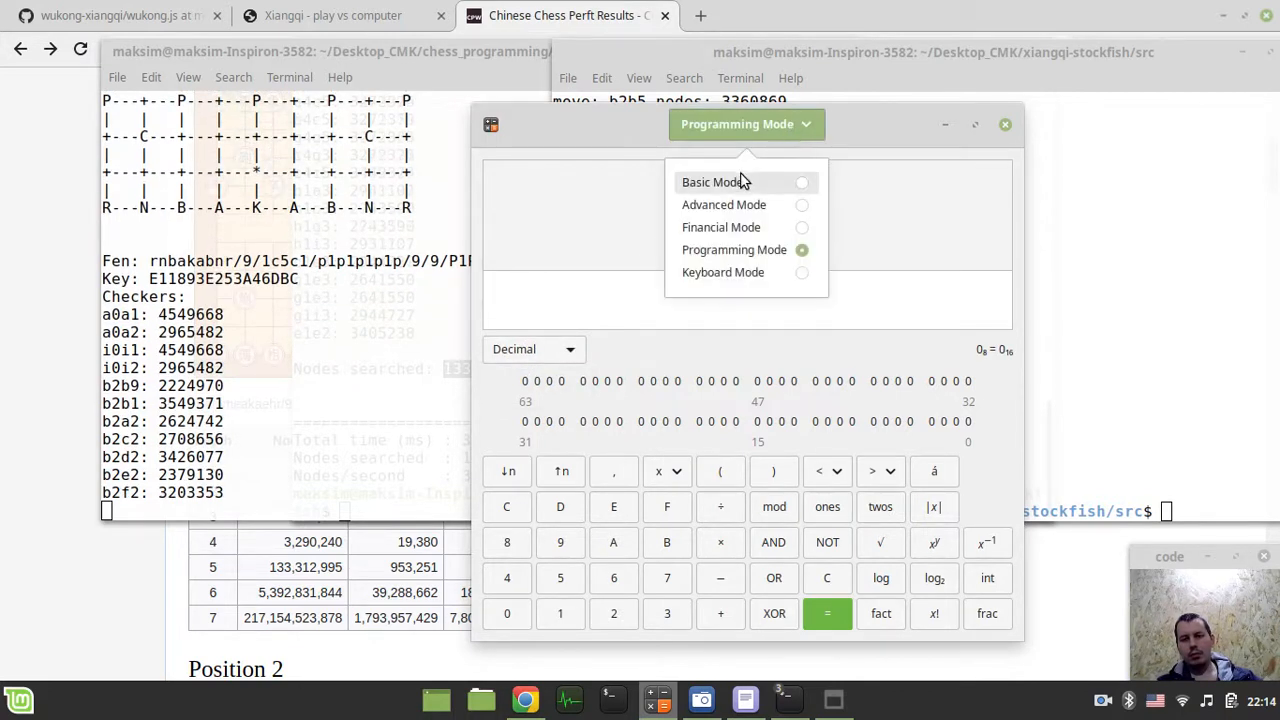
{"action": "left_click", "coordinate": [716, 182]}
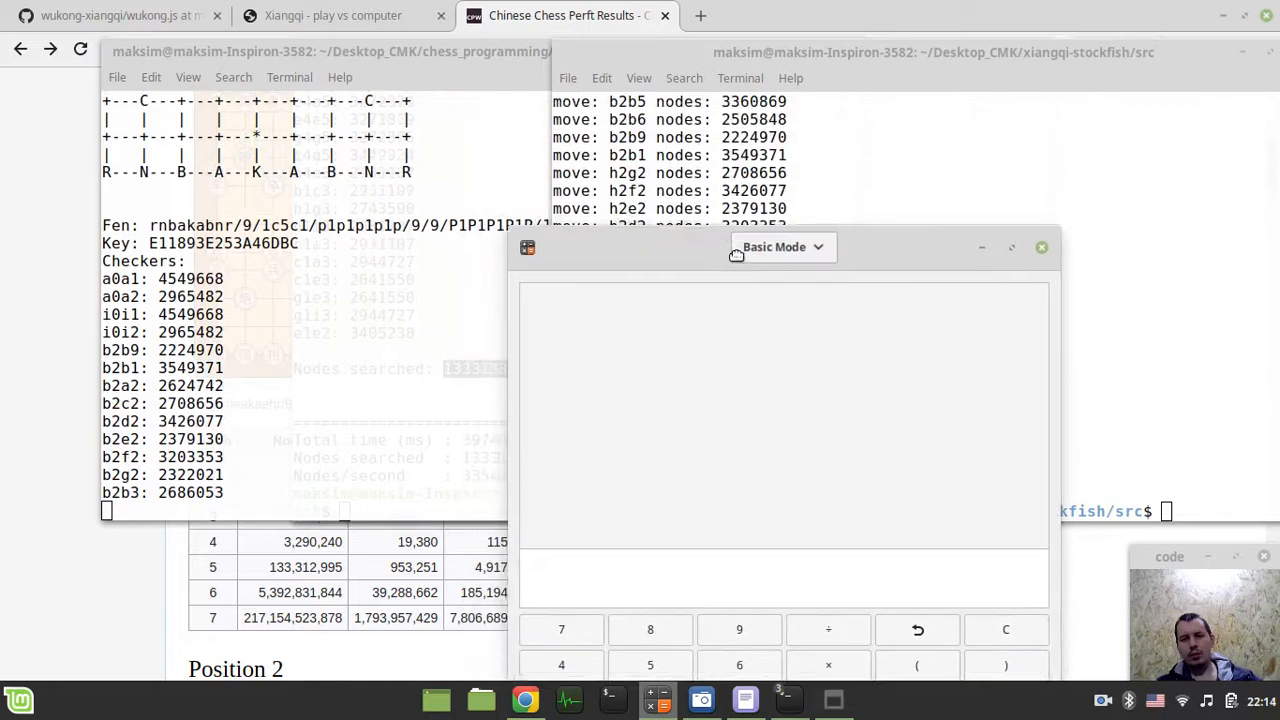
{"action": "left_click_drag", "start_coordinate": [772, 248], "coordinate": [788, 330]}
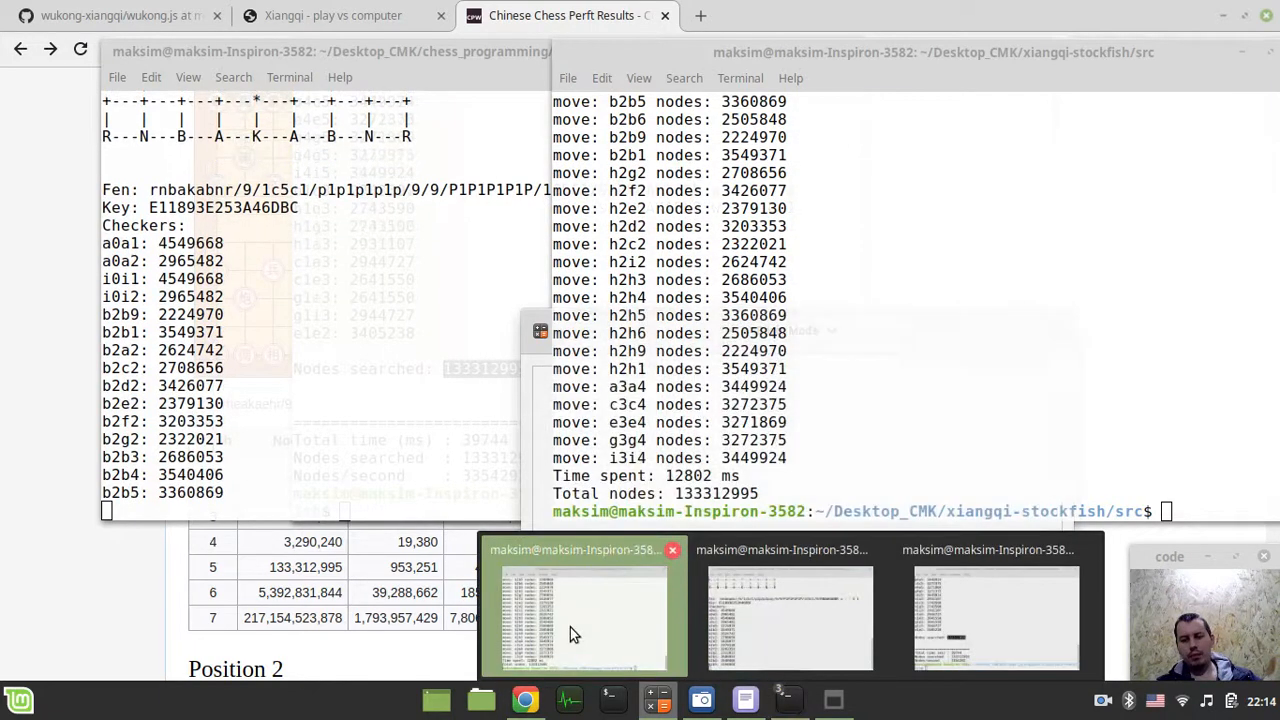
{"action": "mouse_move", "coordinate": [996, 616]}
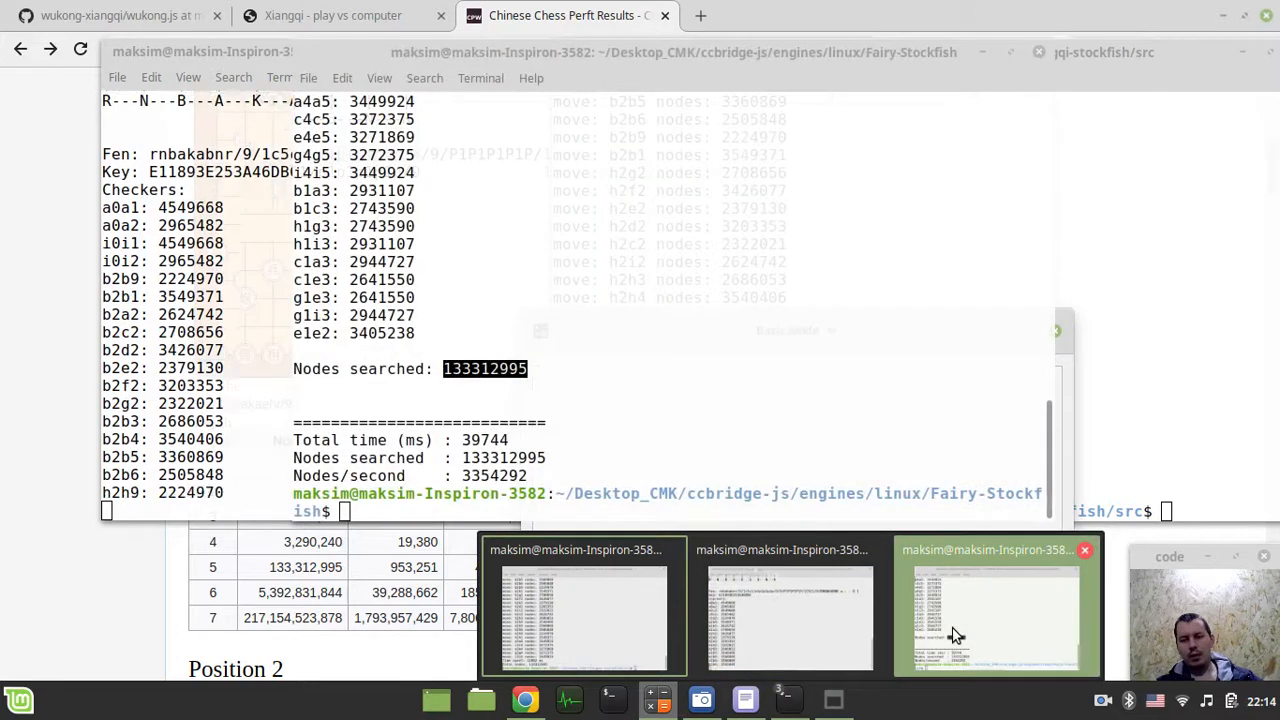
- Raise the Fairy-Stockfish window showing 39744 ms for 133312995 nodes, with Calculator above it
{"action": "left_click", "coordinate": [994, 616]}
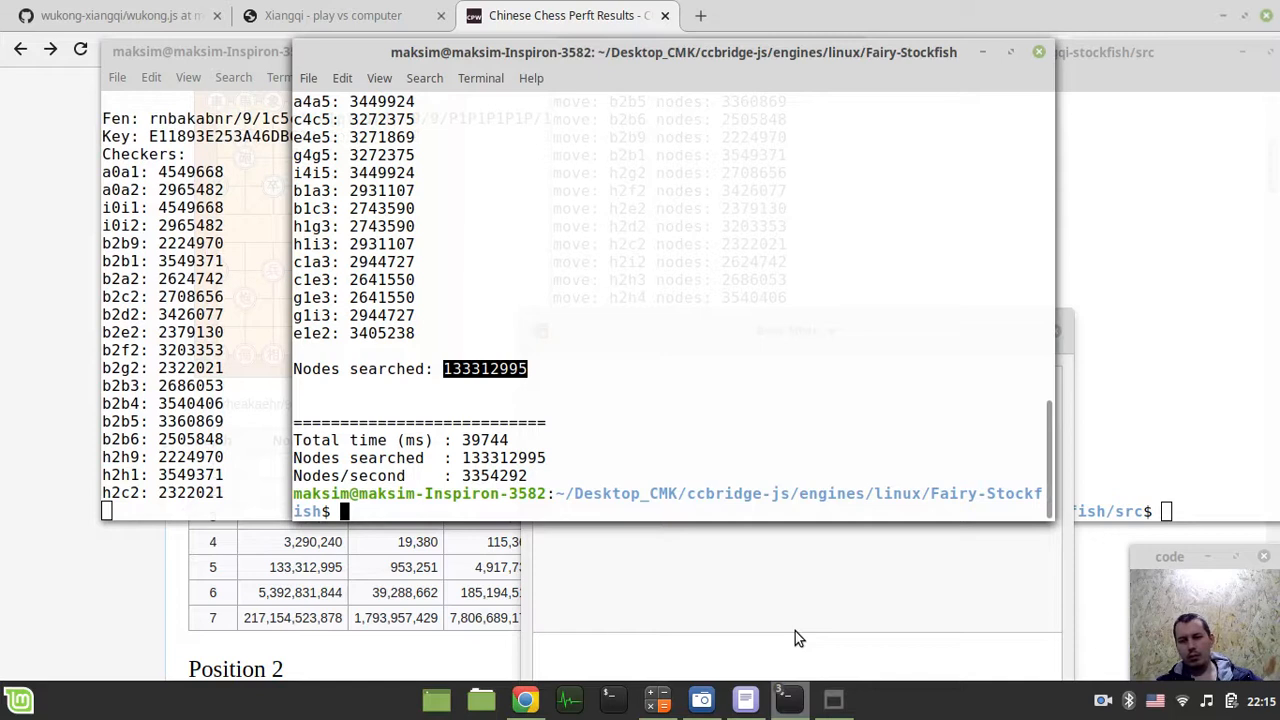
{"action": "left_click", "coordinate": [656, 700]}
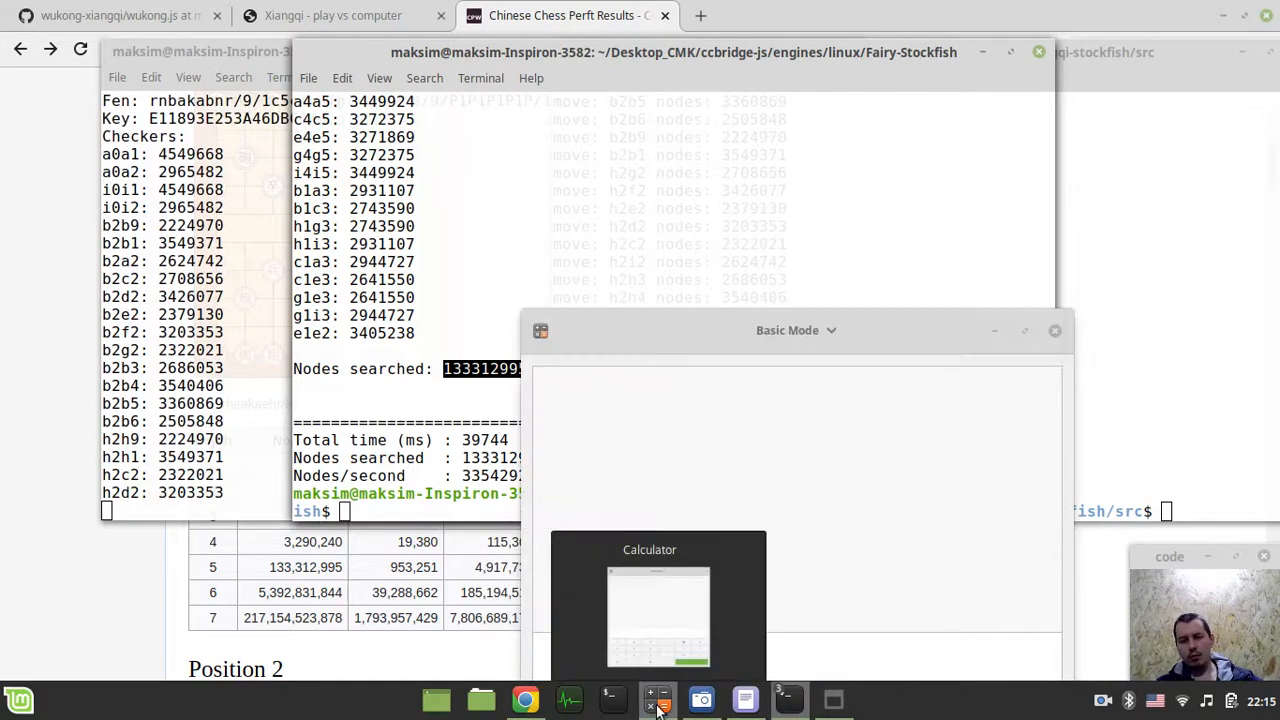
{"action": "left_click", "coordinate": [658, 700]}
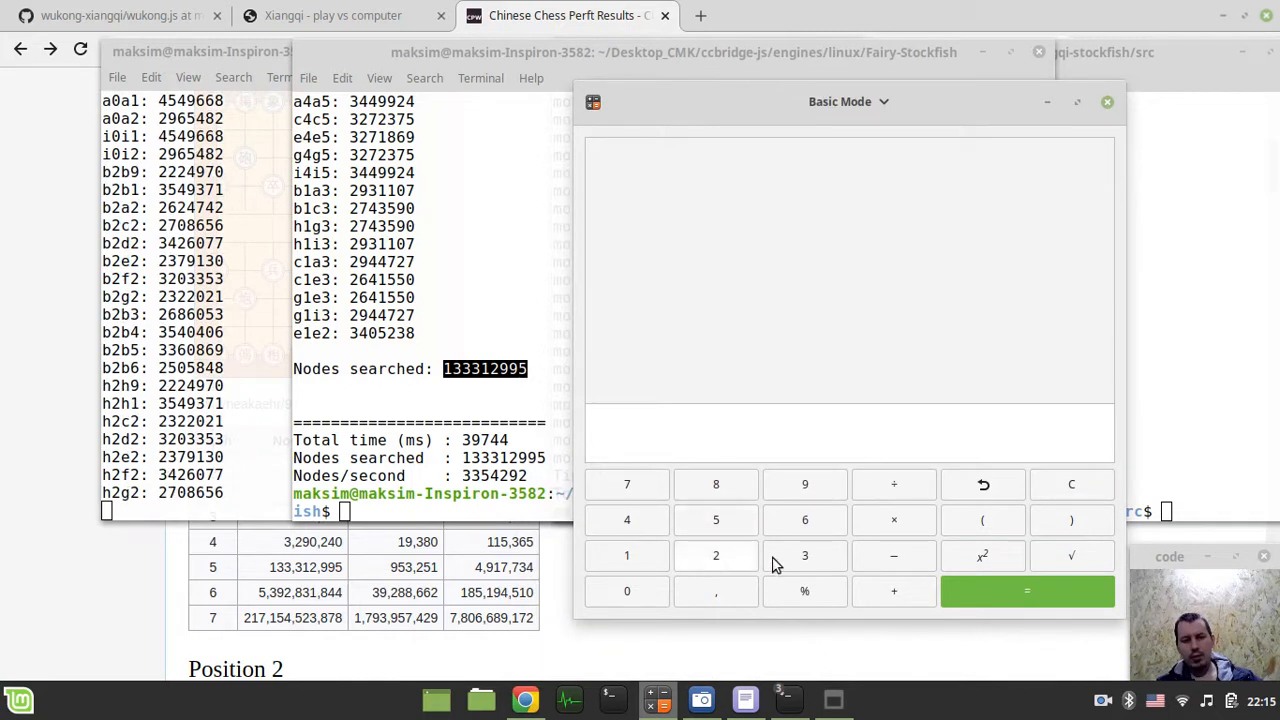
- Evaluate 39744 ÷ 12802 = 3,1045 as the Fairy-Stockfish versus xiangqi-stockfish time ratio
{"action": "left_click", "coordinate": [804, 486]}
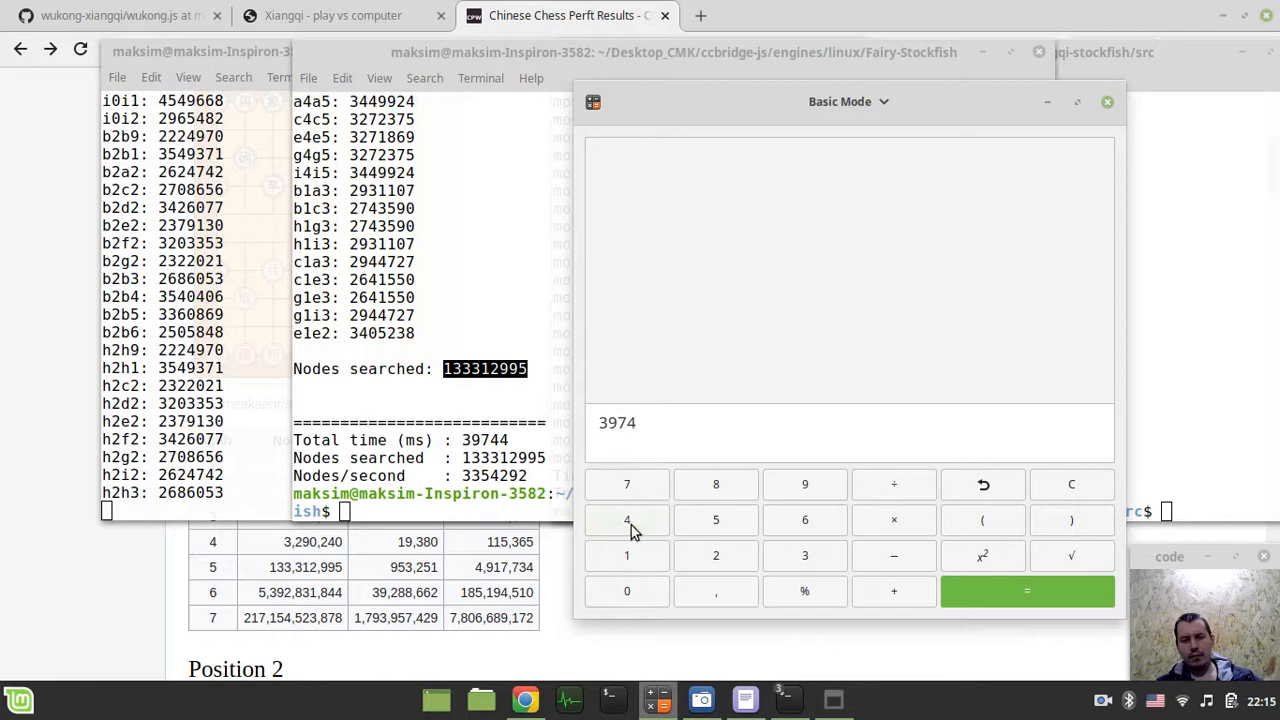
{"action": "left_click", "coordinate": [628, 520]}
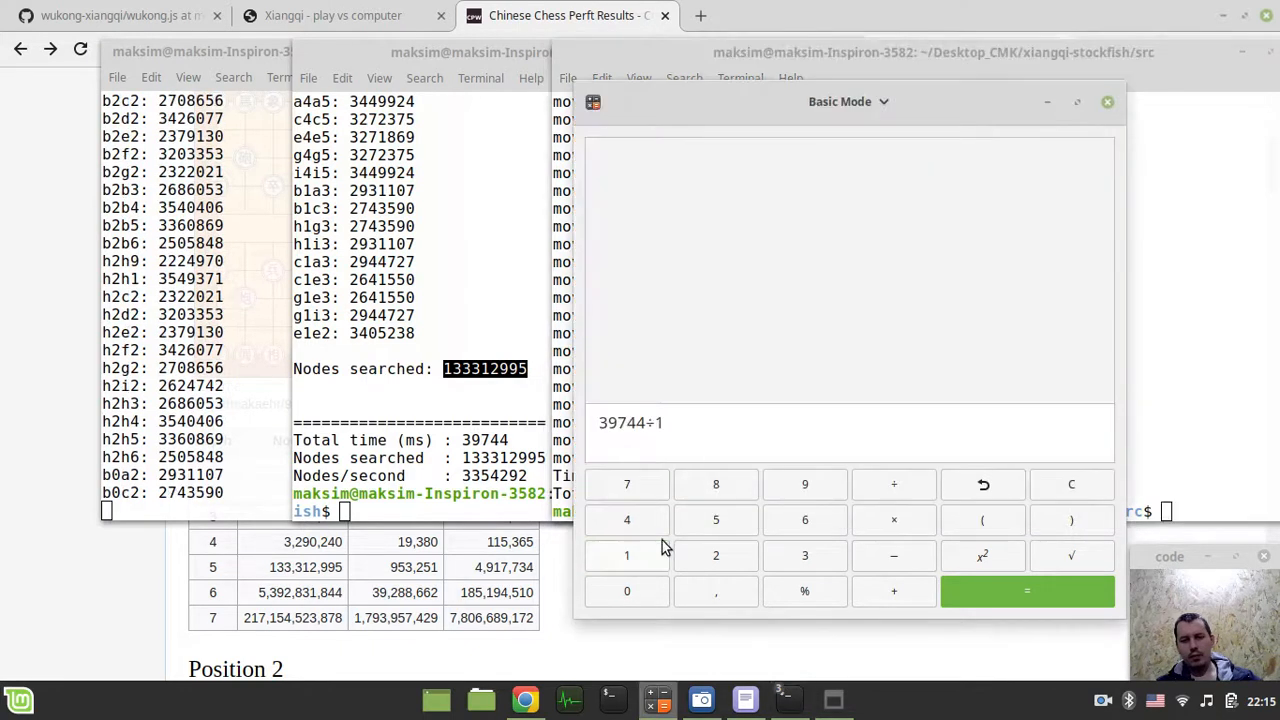
{"action": "left_click", "coordinate": [628, 592]}
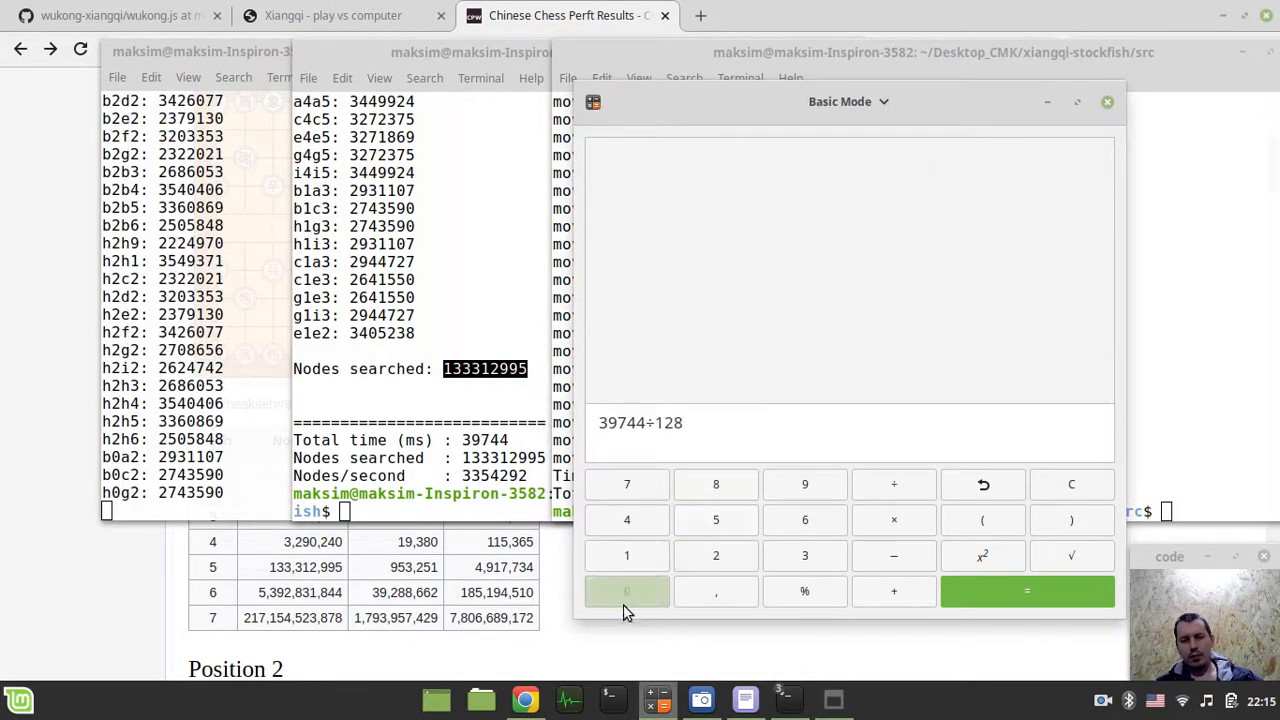
{"action": "left_click", "coordinate": [1026, 592]}
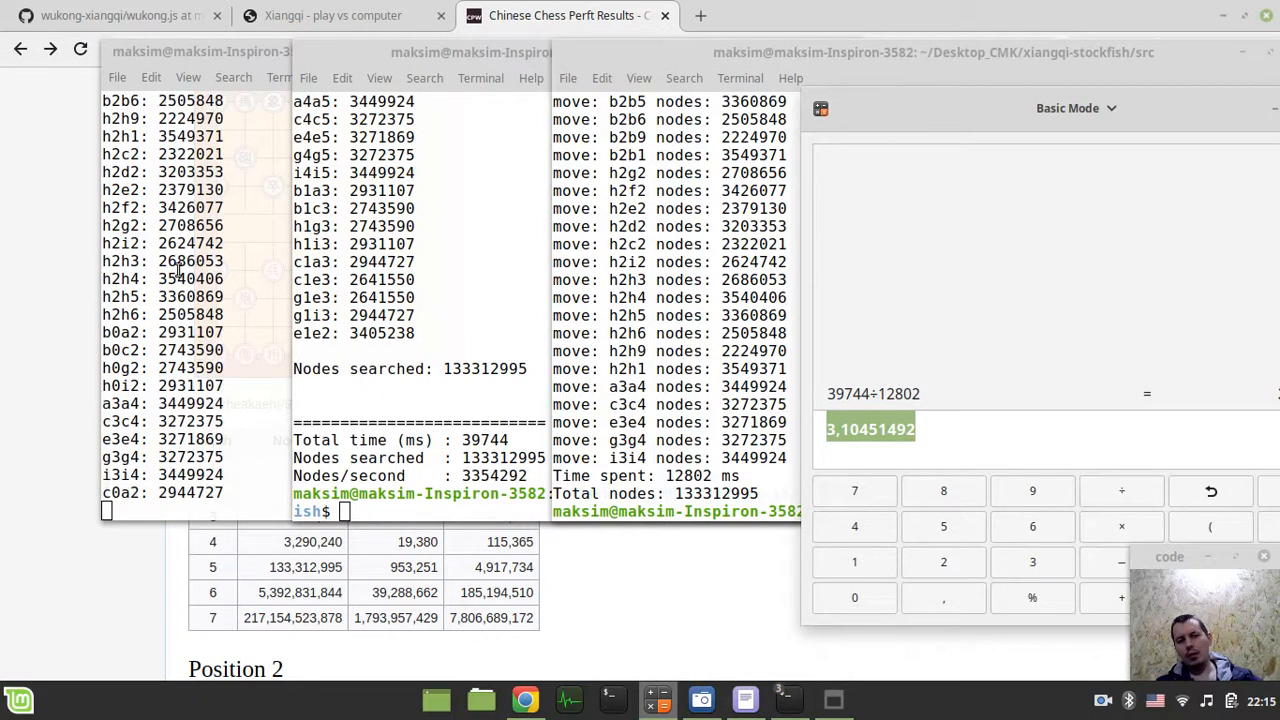
{"action": "scroll", "scroll_direction": "down", "scroll_amount": 3}
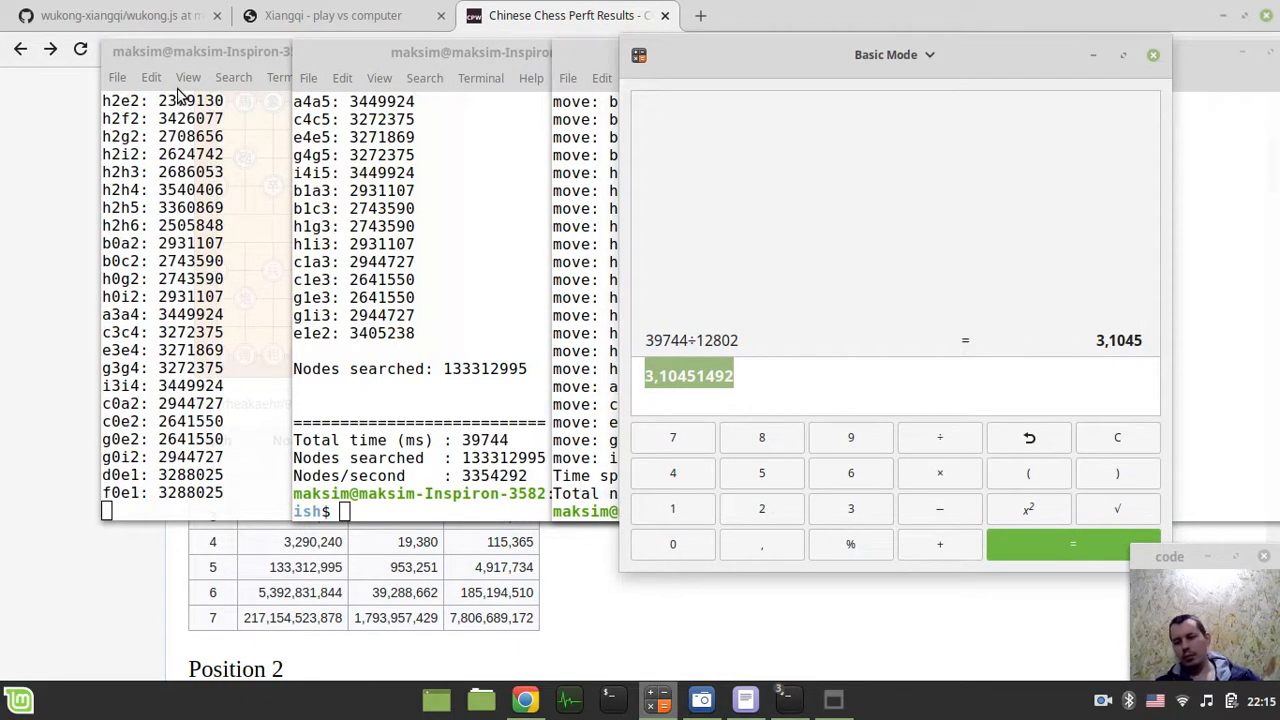
{"action": "scroll", "scroll_direction": "down", "scroll_amount": 3}
{"action": "type", "text": "74804÷12"}
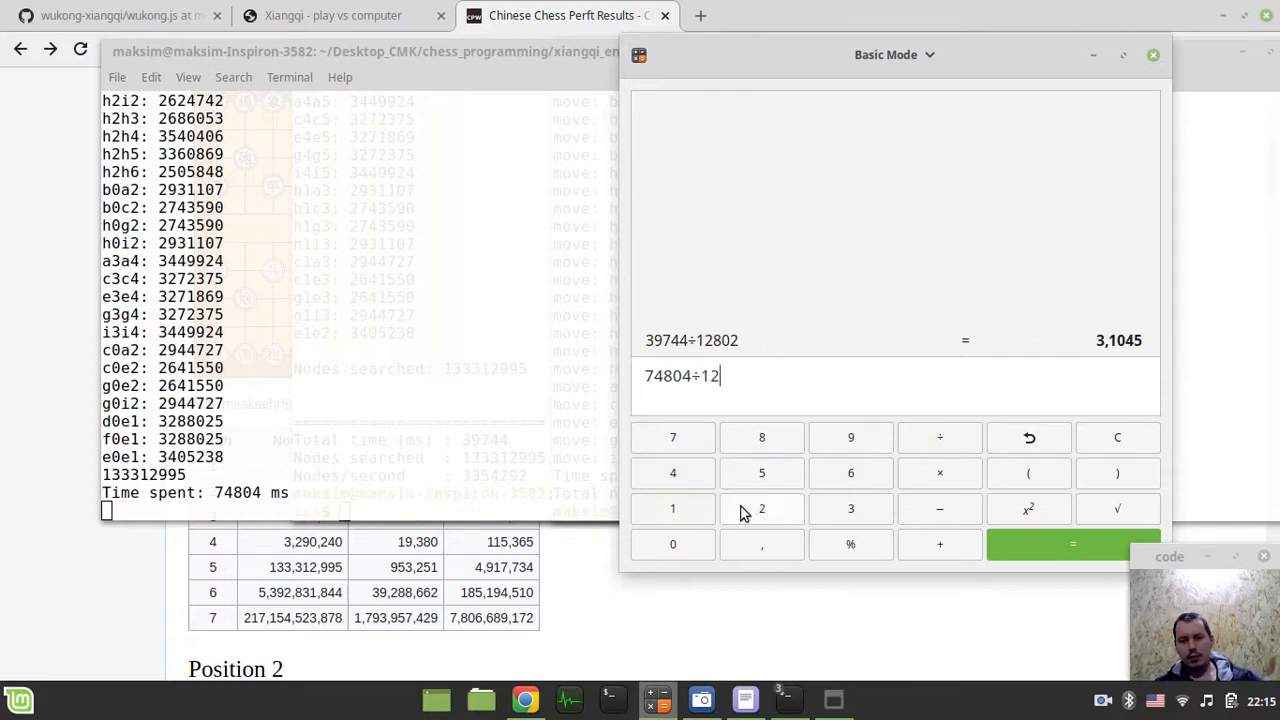
- Evaluate 74804 ÷ 12802 = 5,8431 as Chameleon's time ratio against xiangqi-stockfish
{"action": "left_click", "coordinate": [672, 544]}
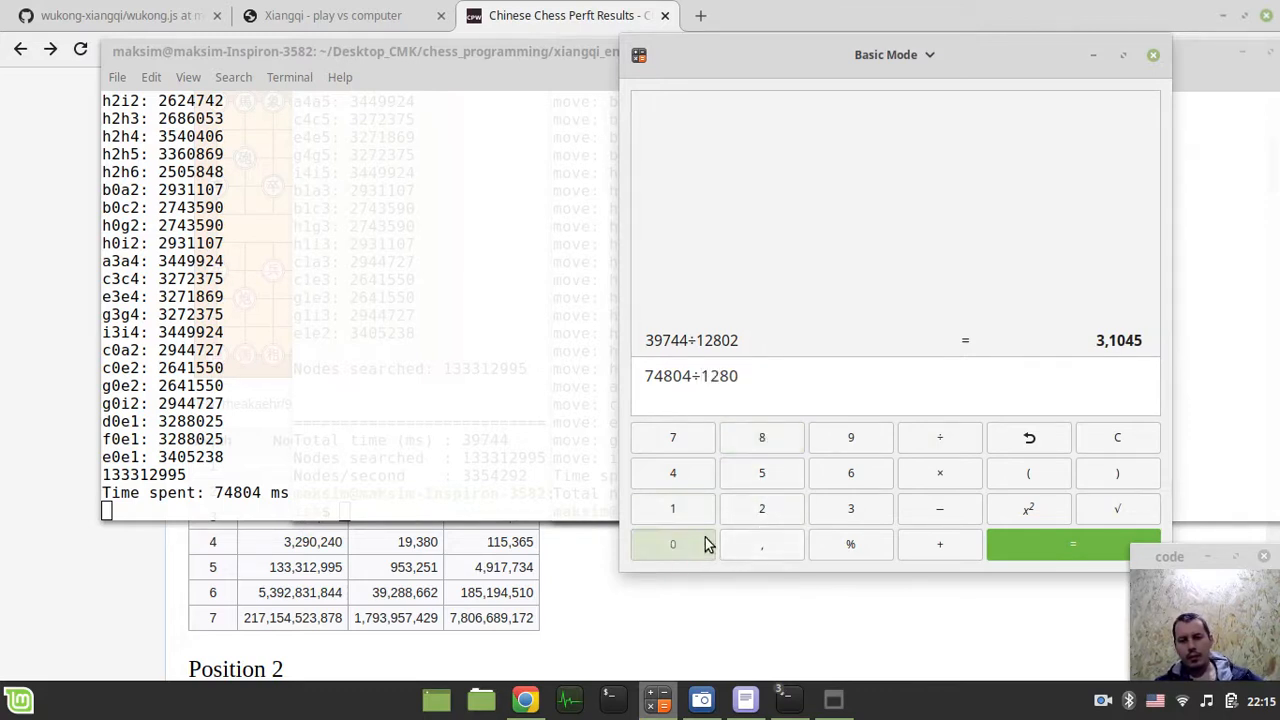
{"action": "left_click", "coordinate": [760, 510]}
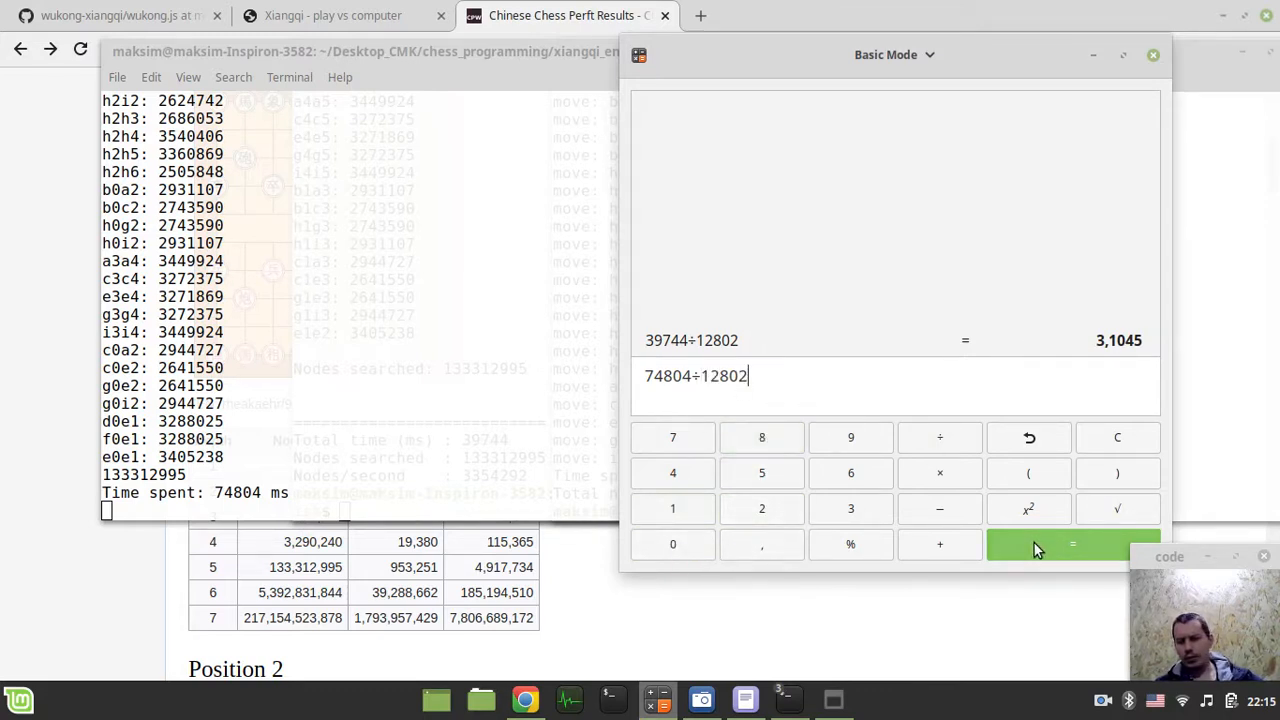
{"action": "left_click", "coordinate": [1072, 544]}
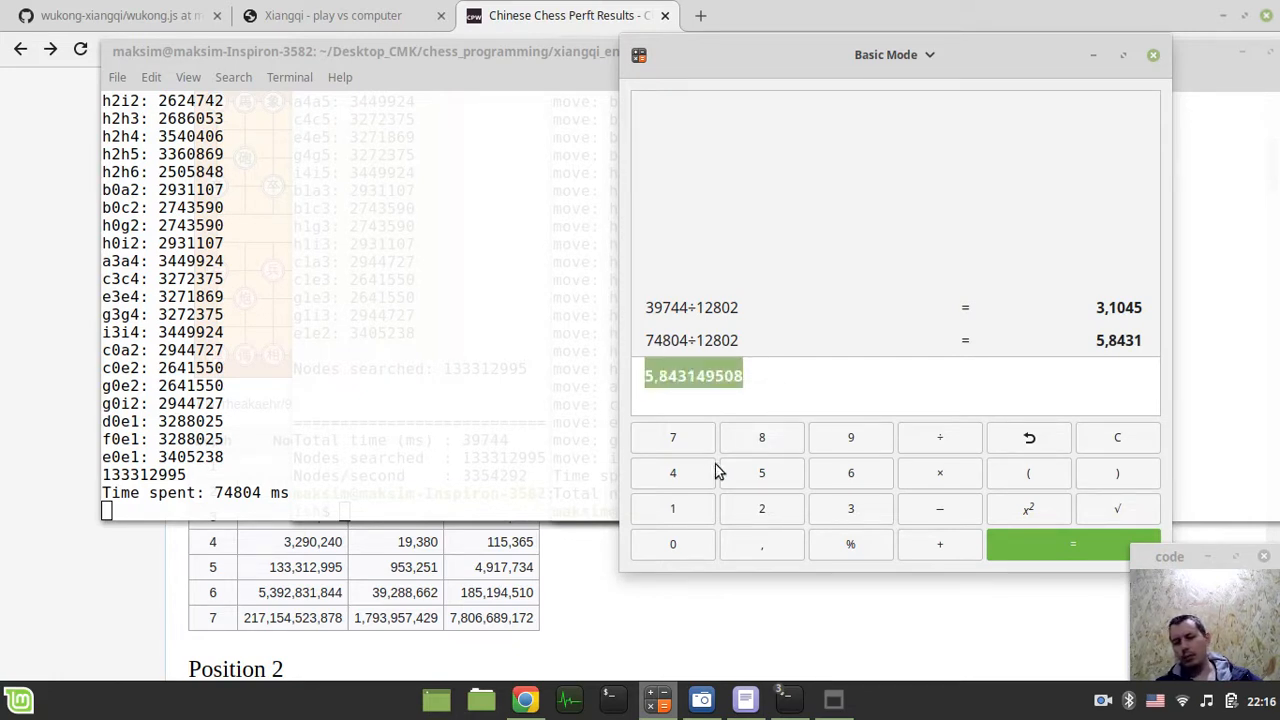
{"action": "mouse_move", "coordinate": [264, 448]}
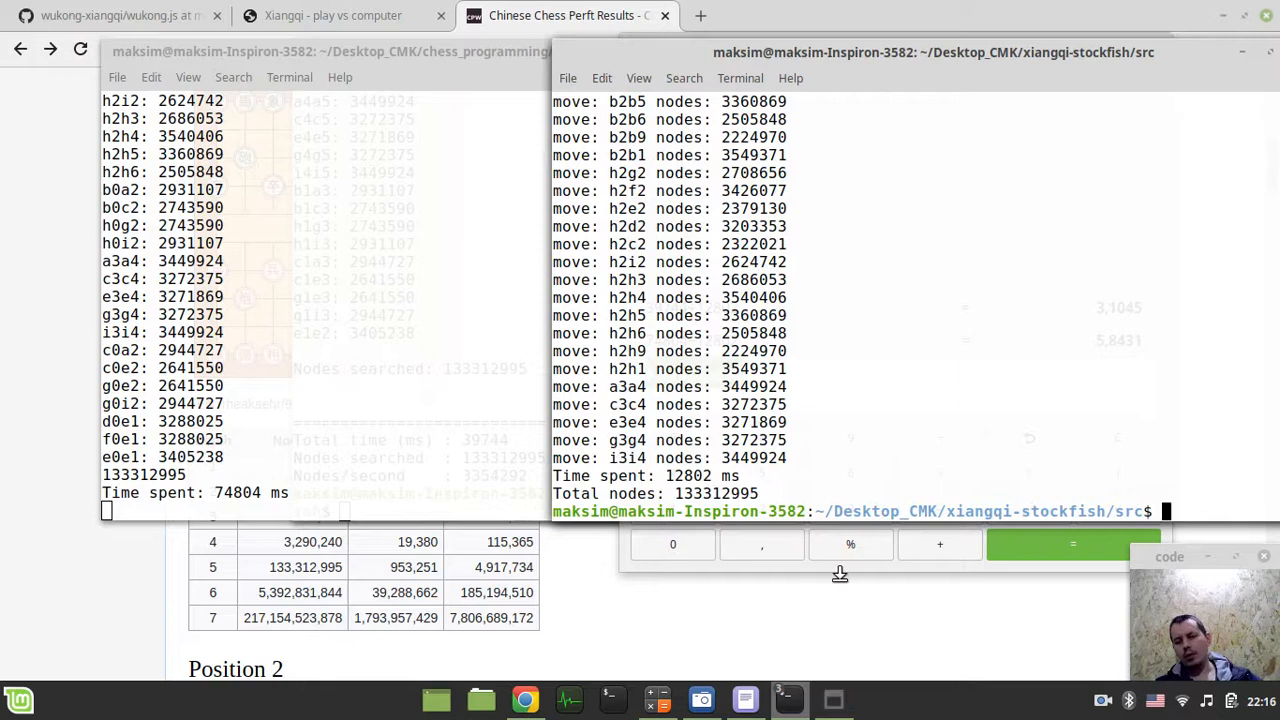
{"action": "mouse_move", "coordinate": [788, 698]}
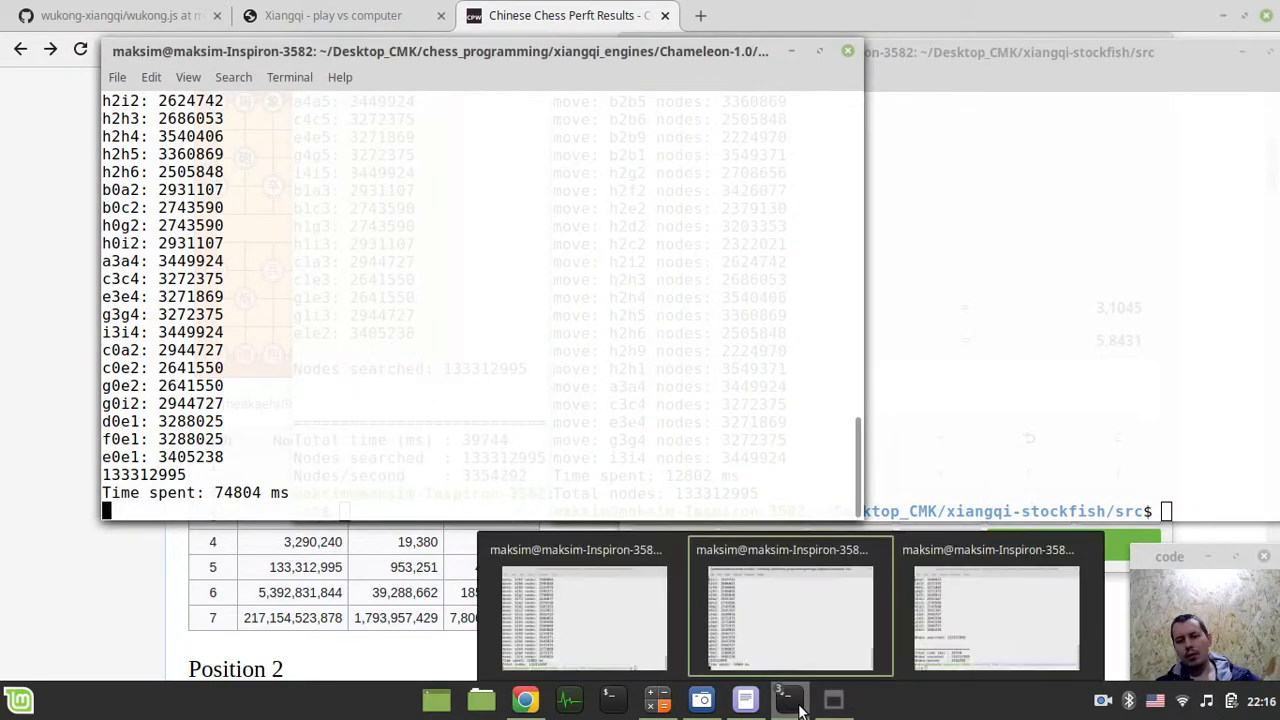
- Show all three terminals together: 74804 ms, 39744 ms and 12802 ms, each 133312995 nodes
{"action": "left_click", "coordinate": [788, 610]}
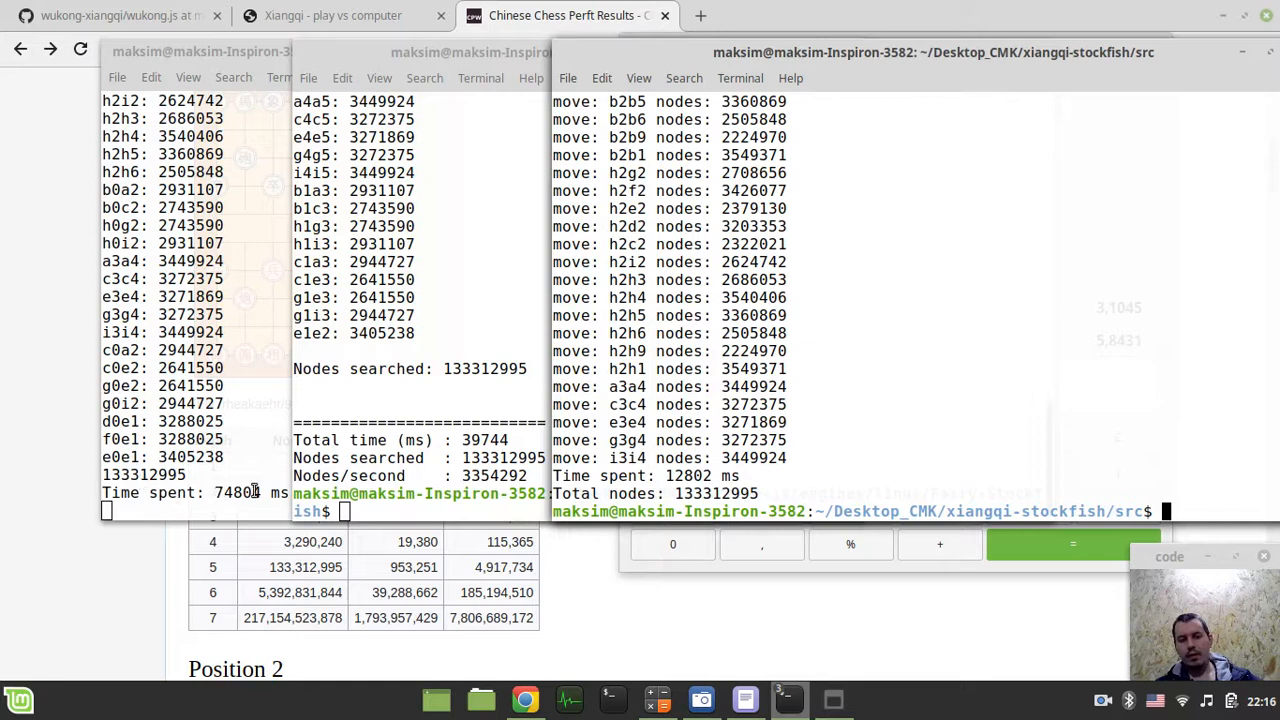
{"action": "mouse_move", "coordinate": [76, 410]}
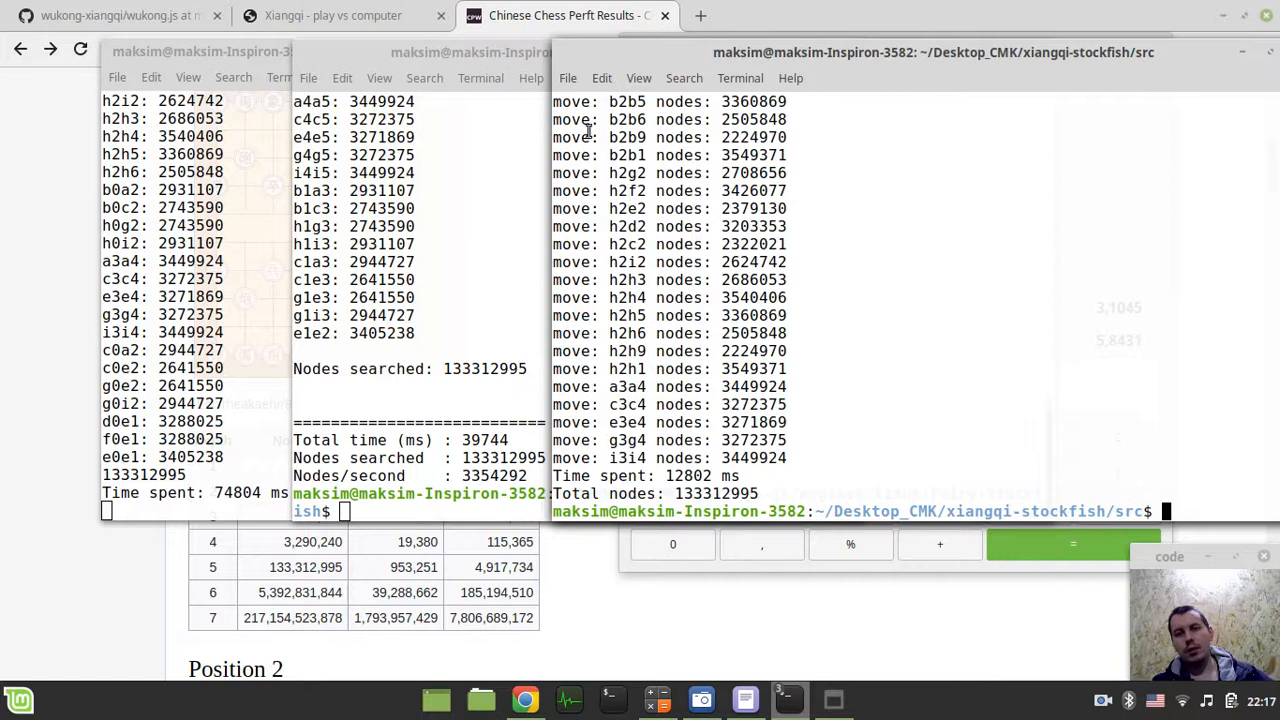
{"action": "mouse_move", "coordinate": [444, 264]}
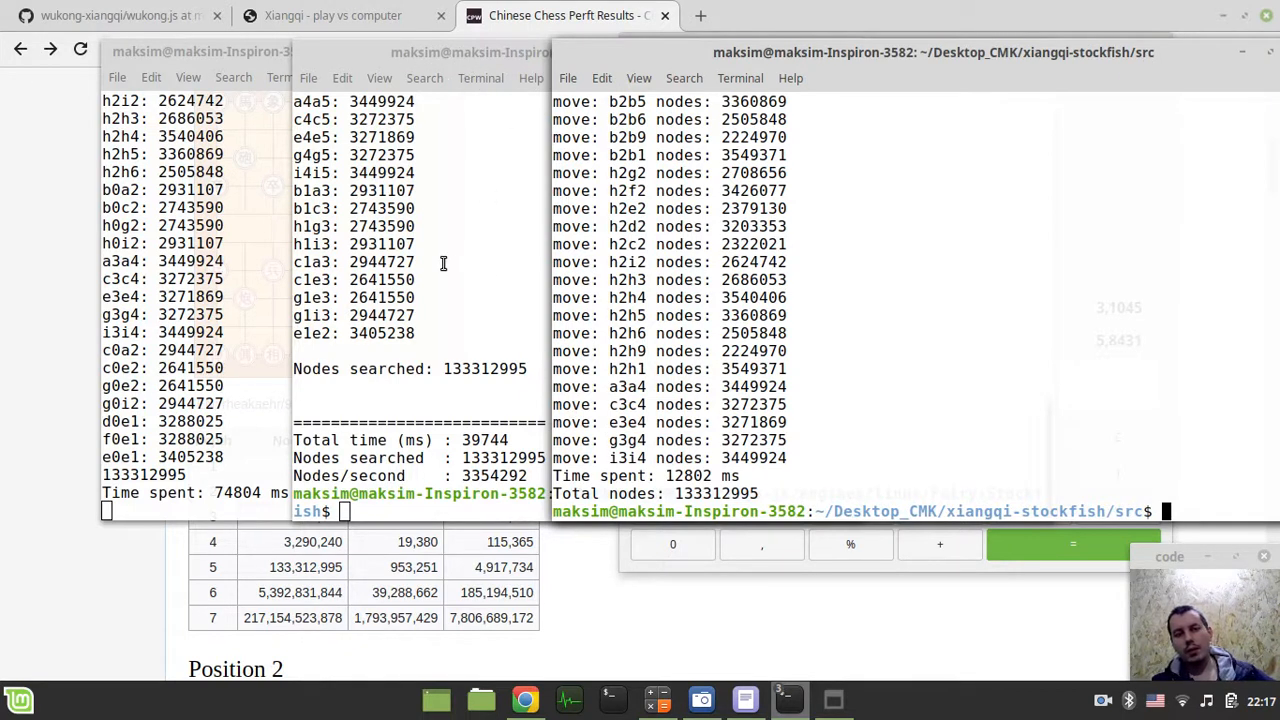